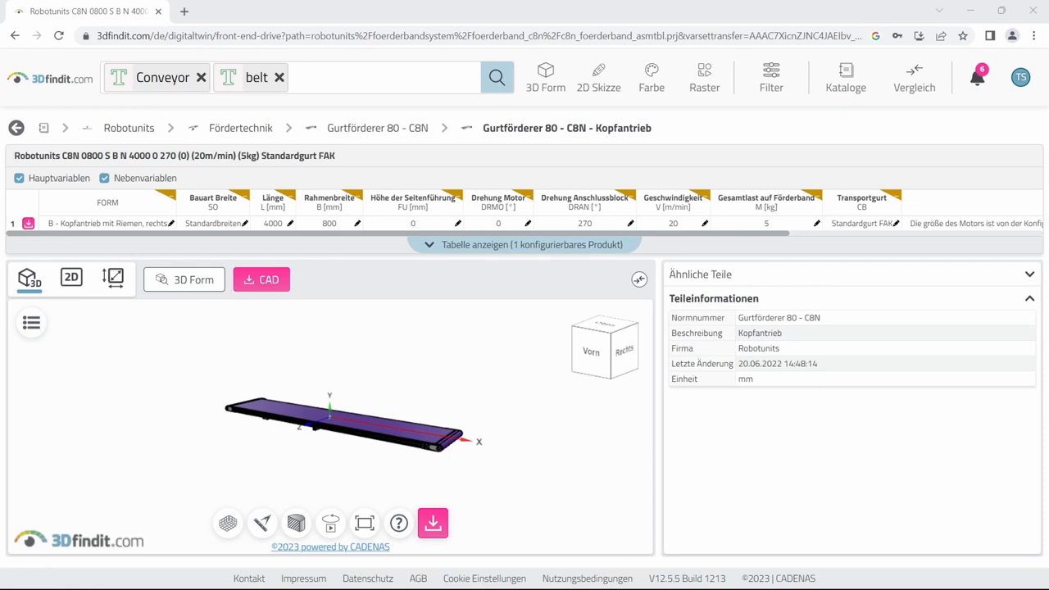
mouse_move(803, 357)
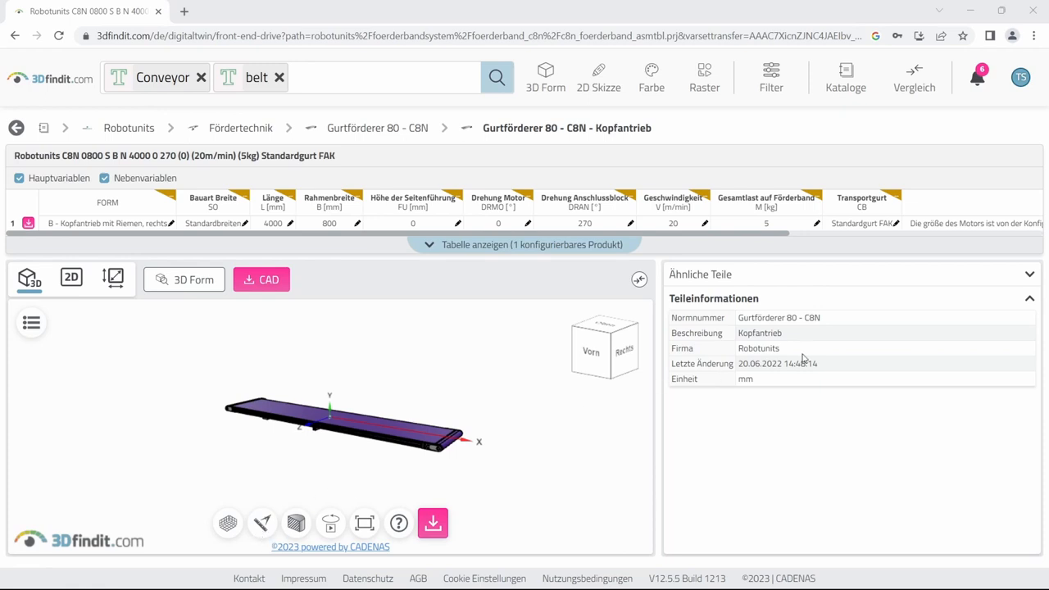
mouse_move(166, 72)
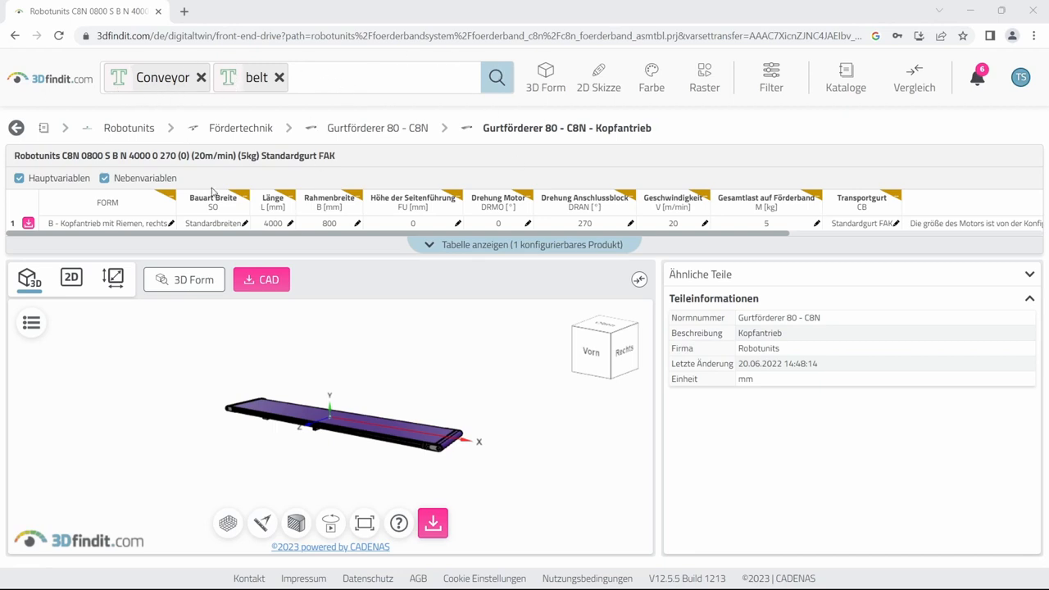
mouse_move(281, 179)
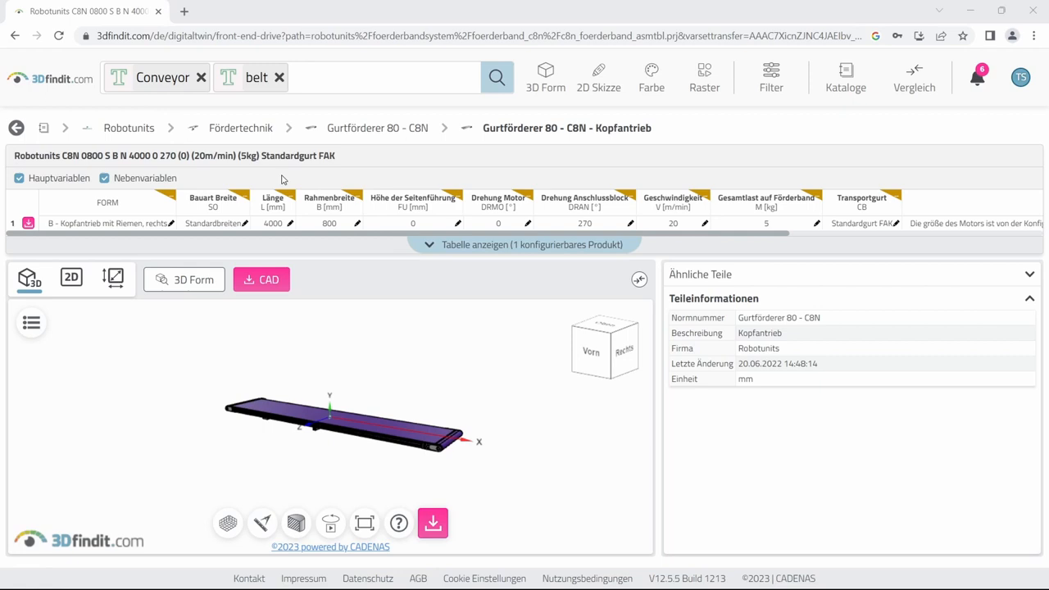
mouse_move(172, 213)
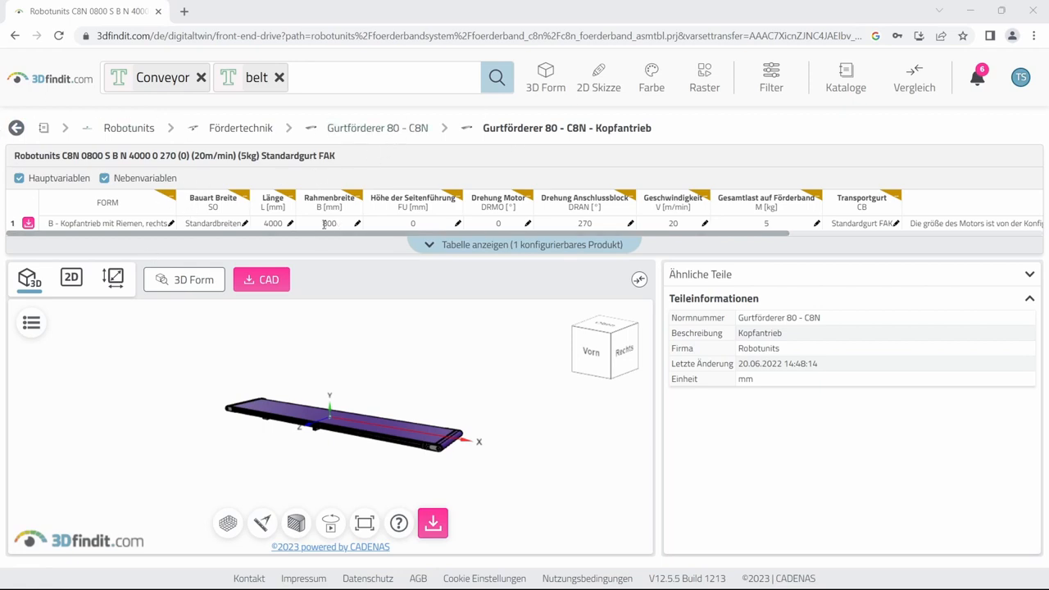
Keep frame width 800 and download the Robotunits conveyor as a COLLADA model.
left_click(356, 223)
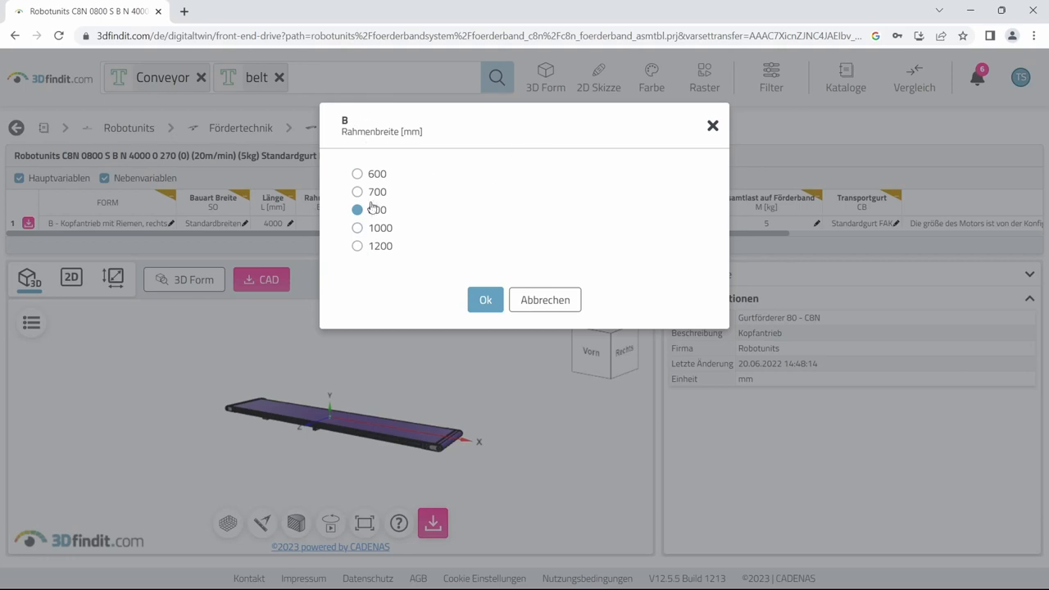
left_click(485, 298)
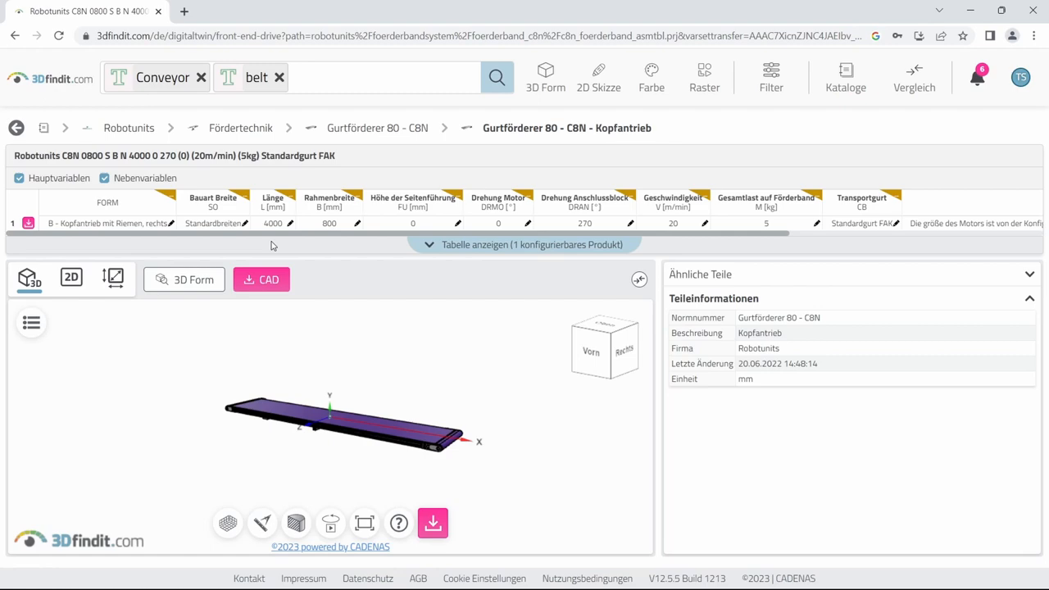
mouse_move(269, 292)
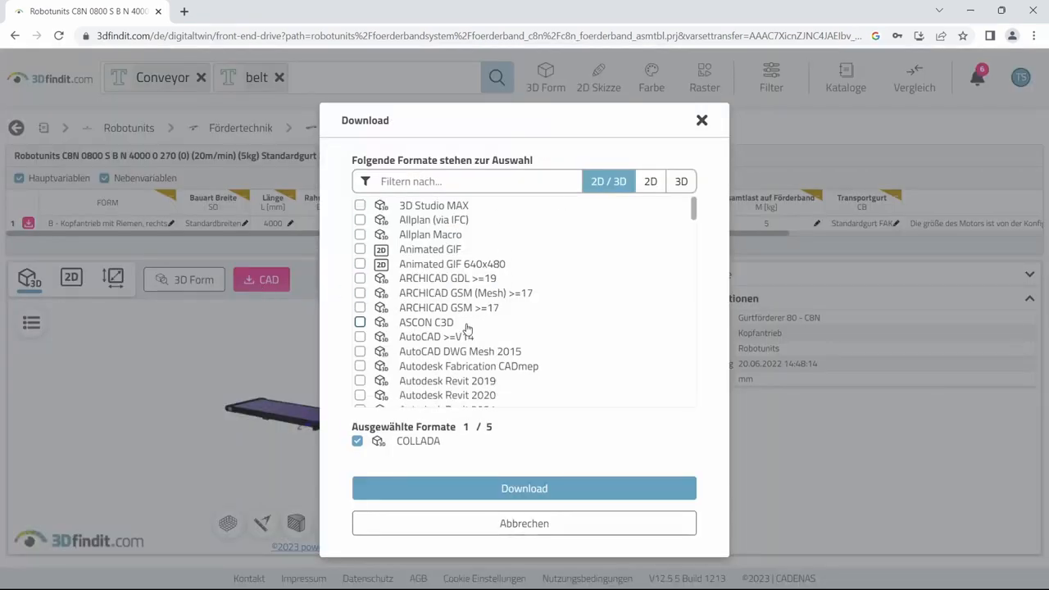
scroll("down", 3)
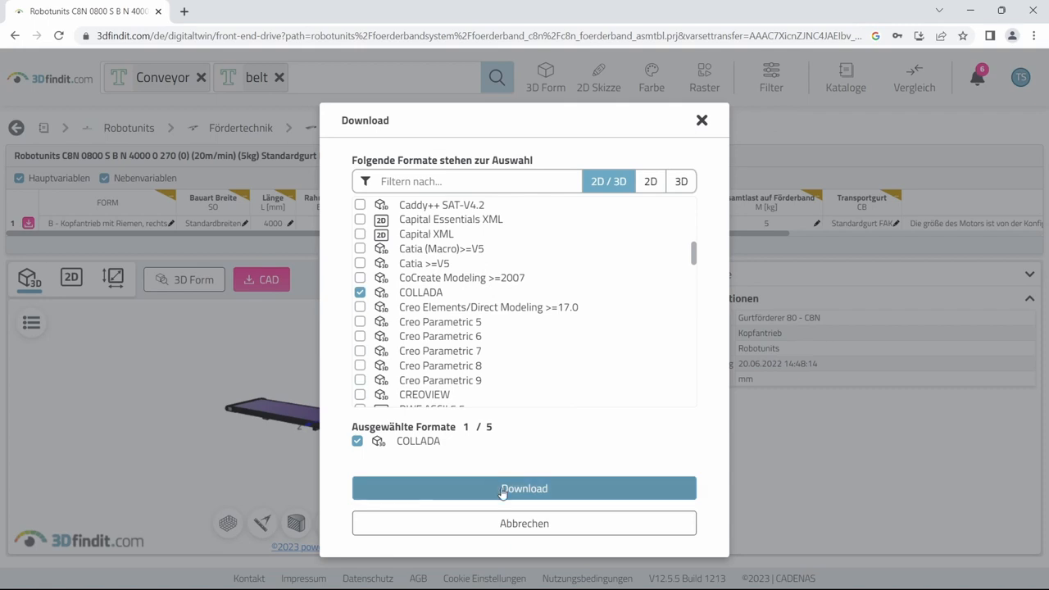
left_click(524, 488)
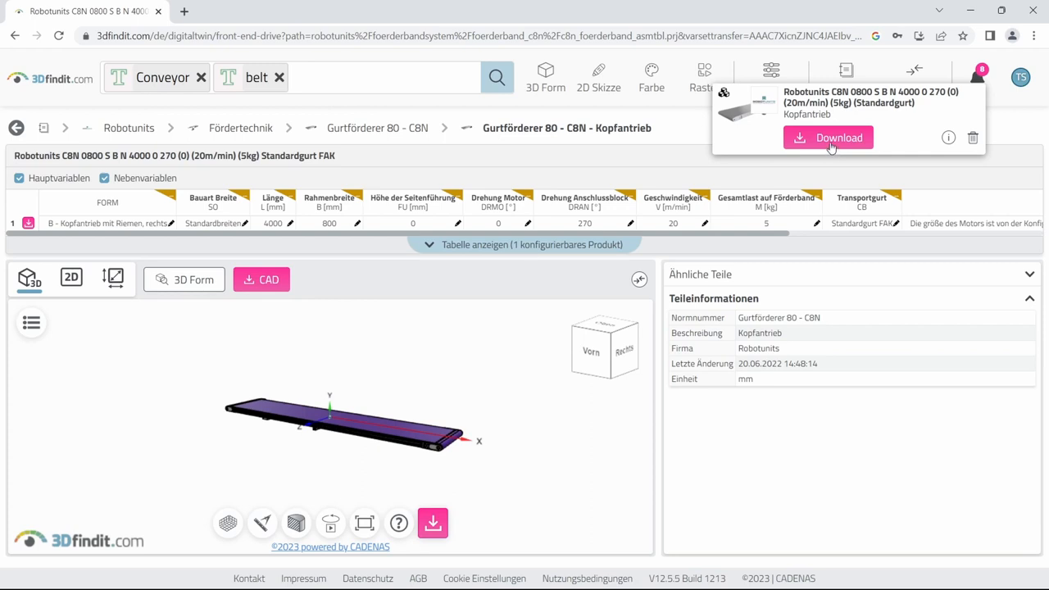
left_click(829, 138)
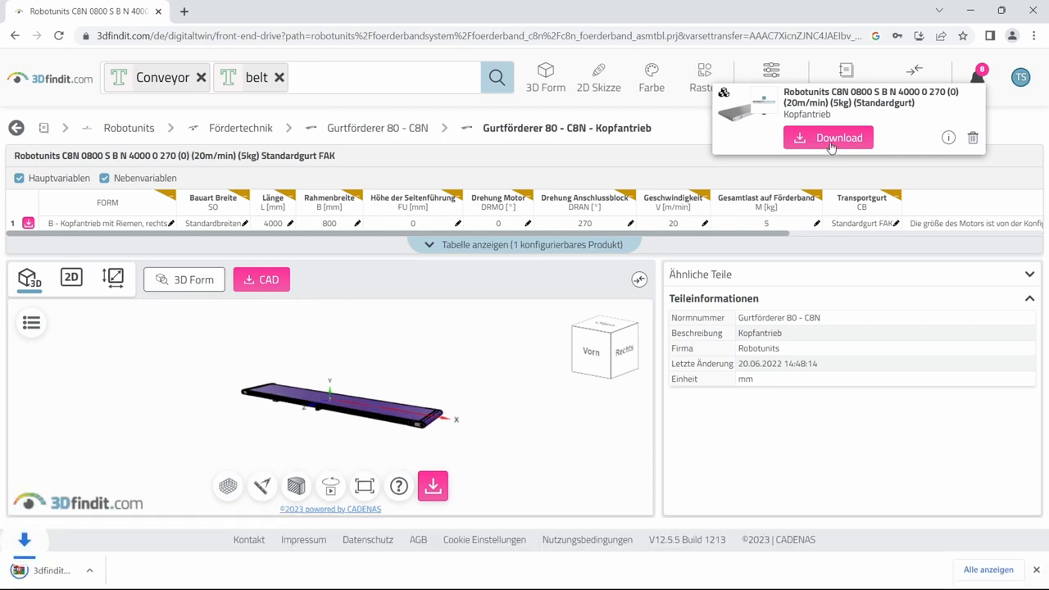
left_click(828, 137)
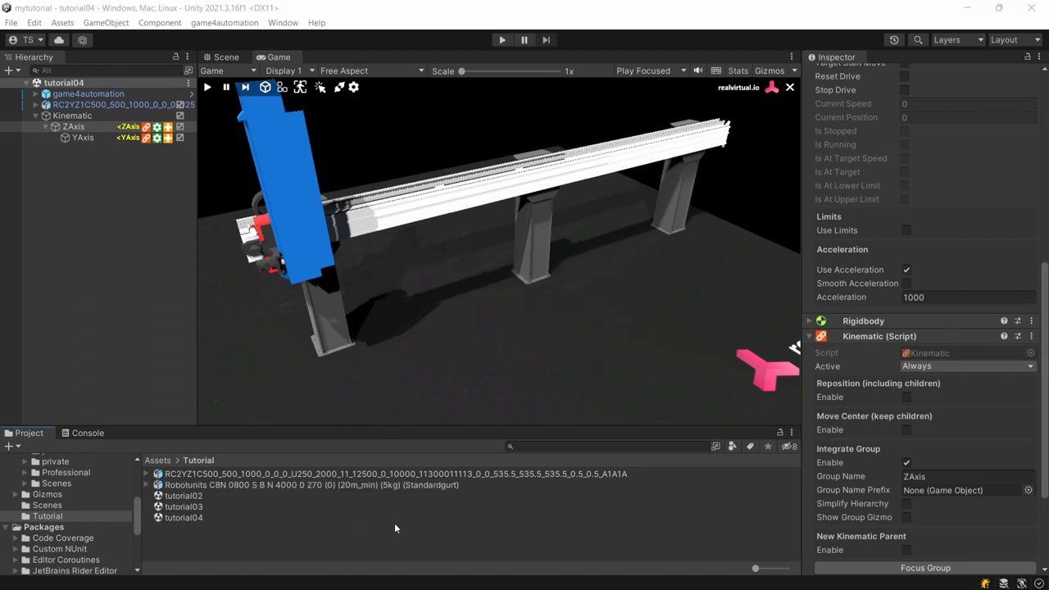
mouse_move(321, 537)
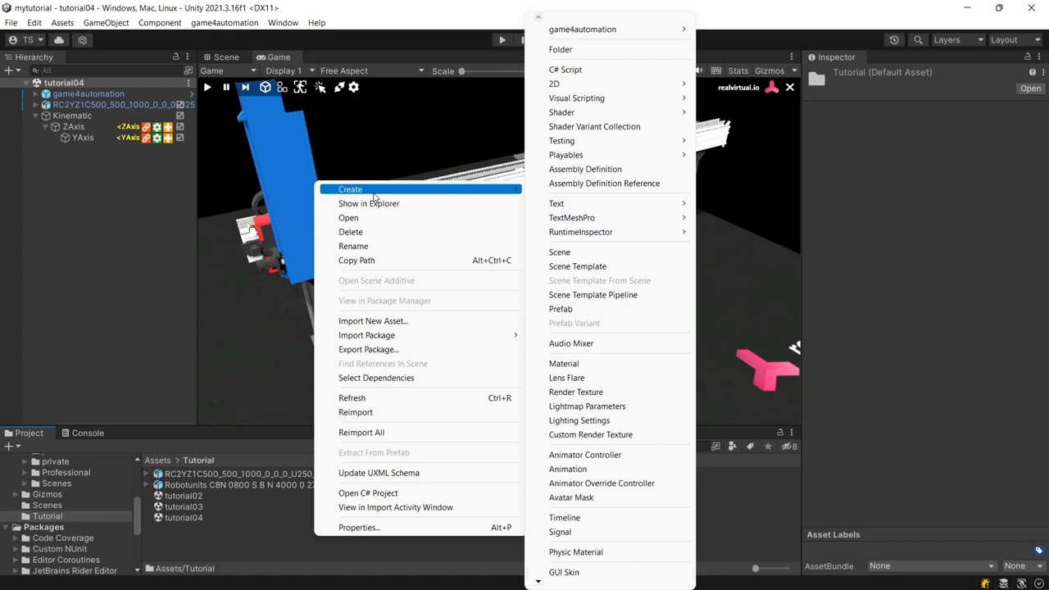
Create a new folder named cad inside the Tutorial assets.
left_click(560, 49)
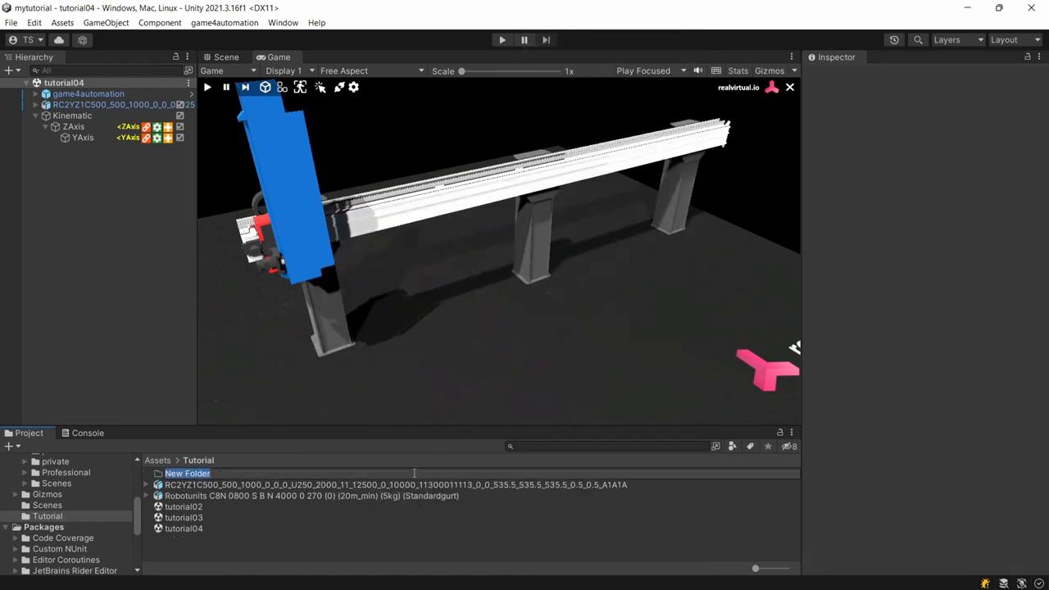
type("cad")
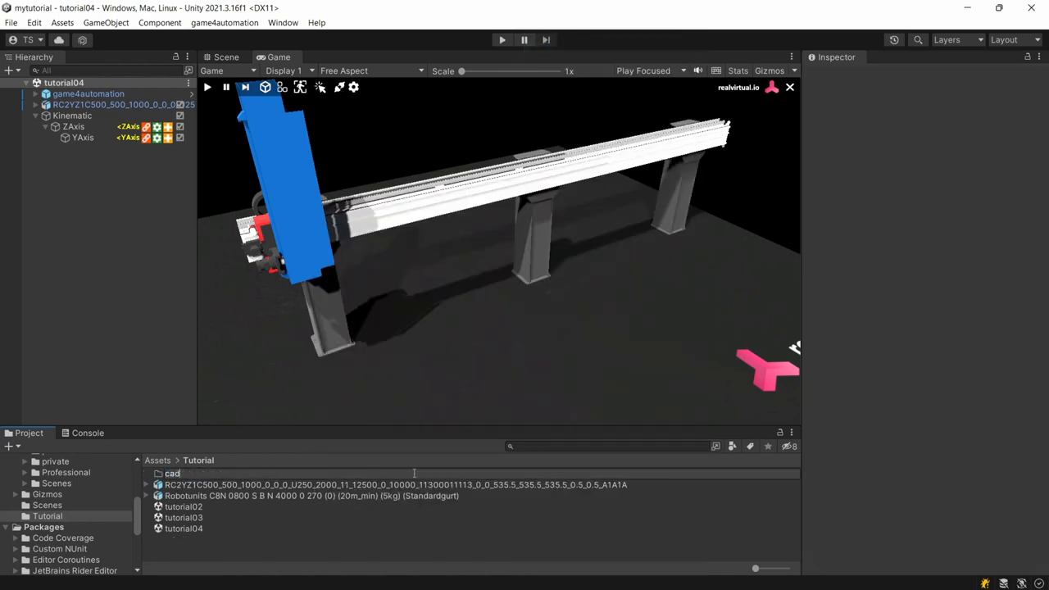
left_click(311, 495)
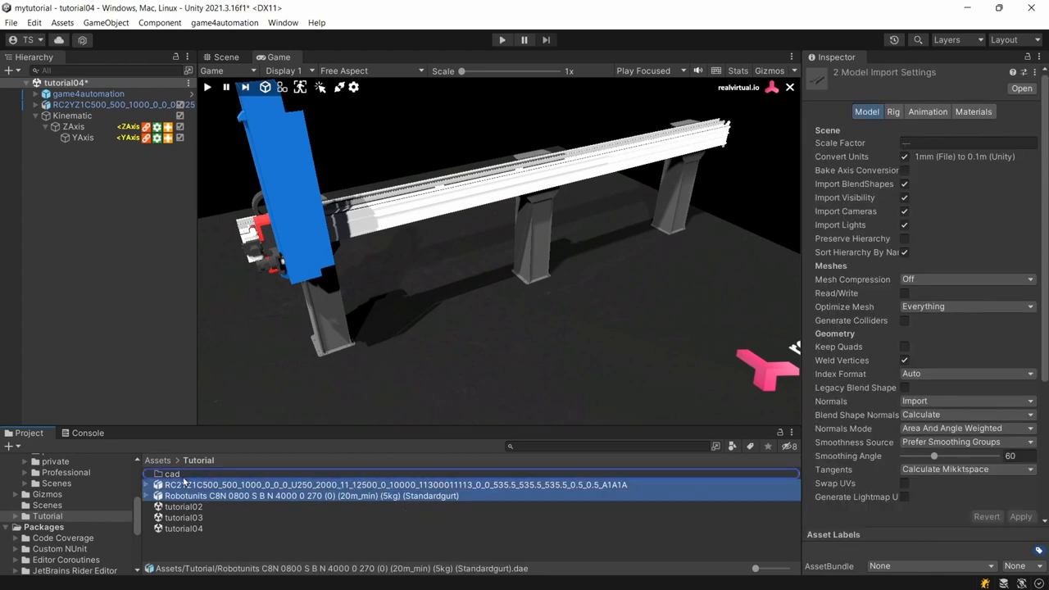
Move both conveyor models into cad and set the Robotunits import scale factor to 0.001.
left_click(171, 473)
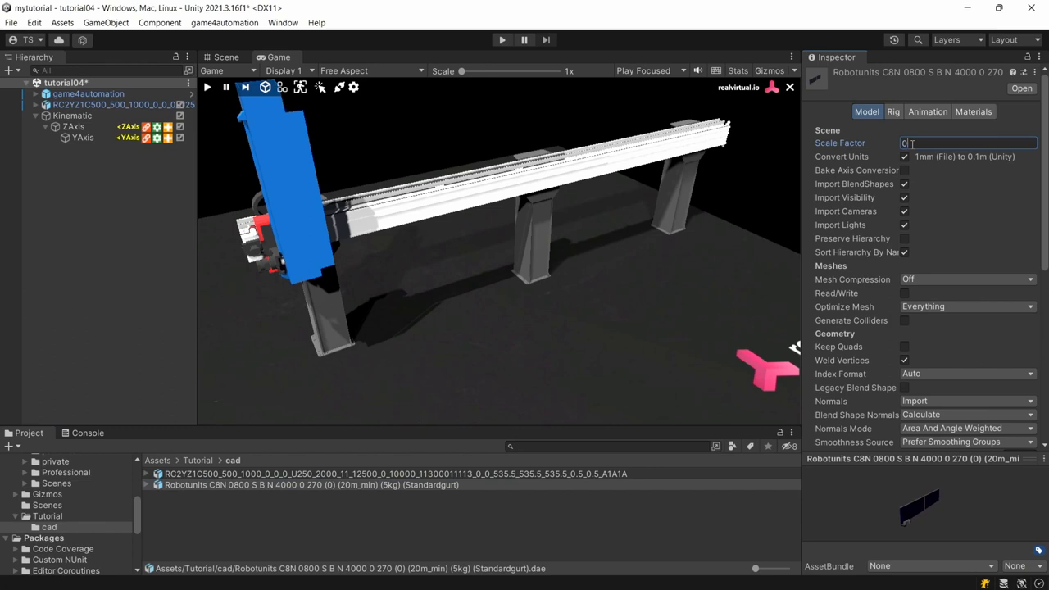
type("0.01")
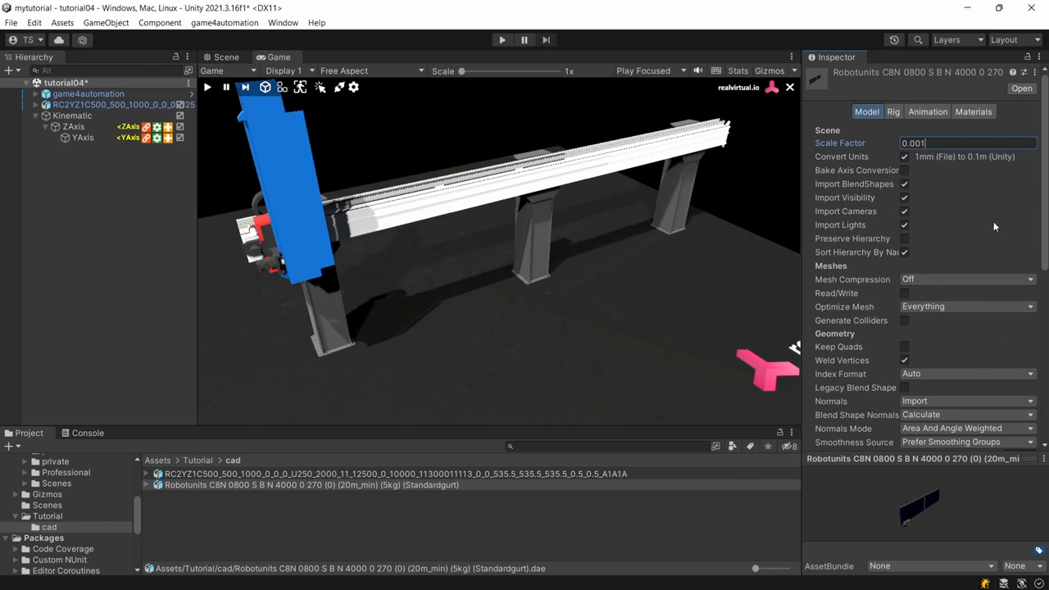
scroll("down", 3)
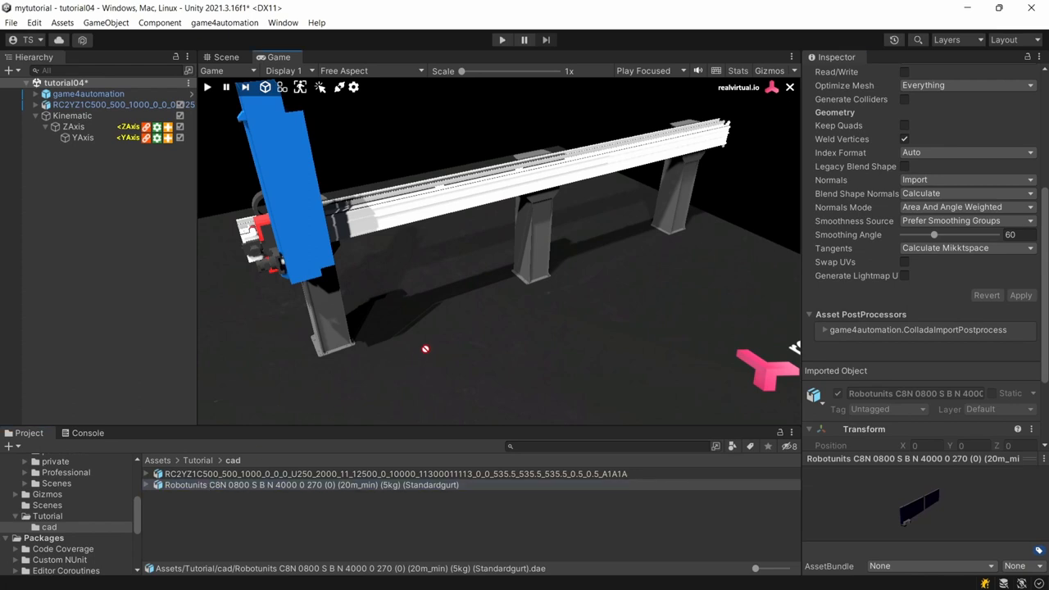
mouse_move(344, 338)
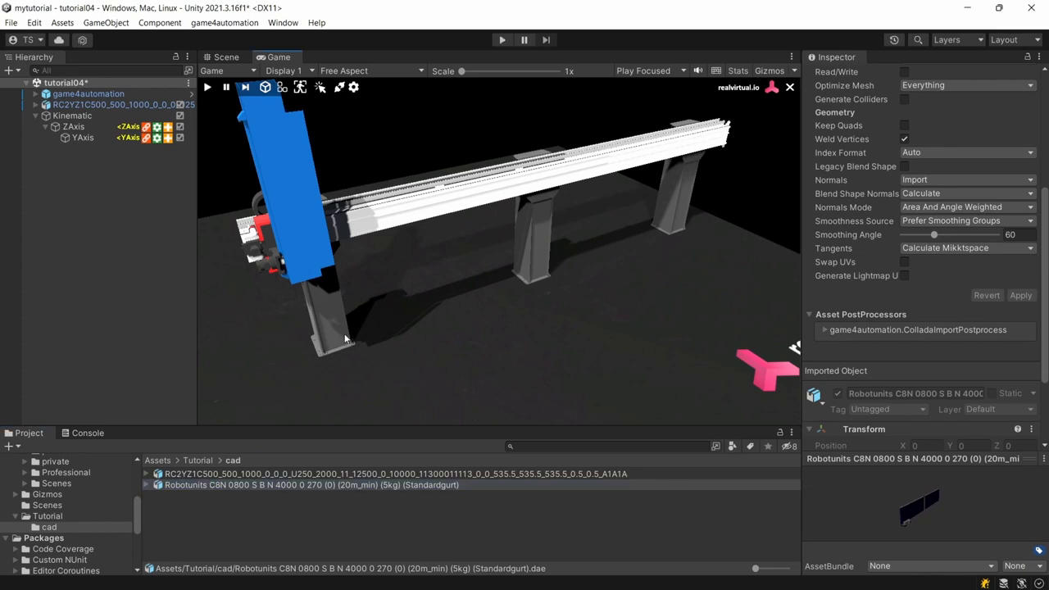
mouse_move(462, 375)
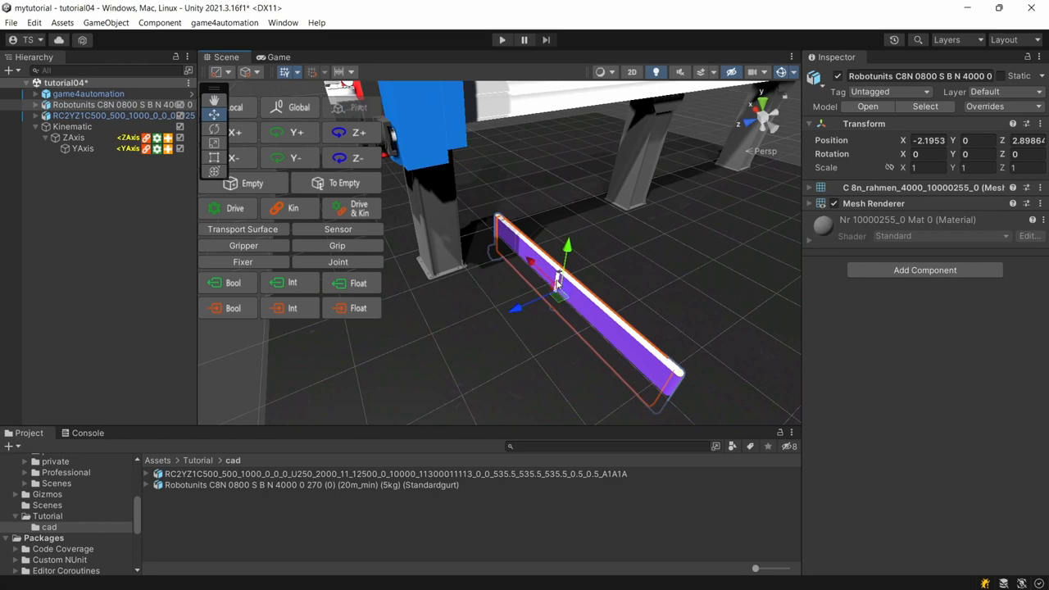
mouse_move(254, 150)
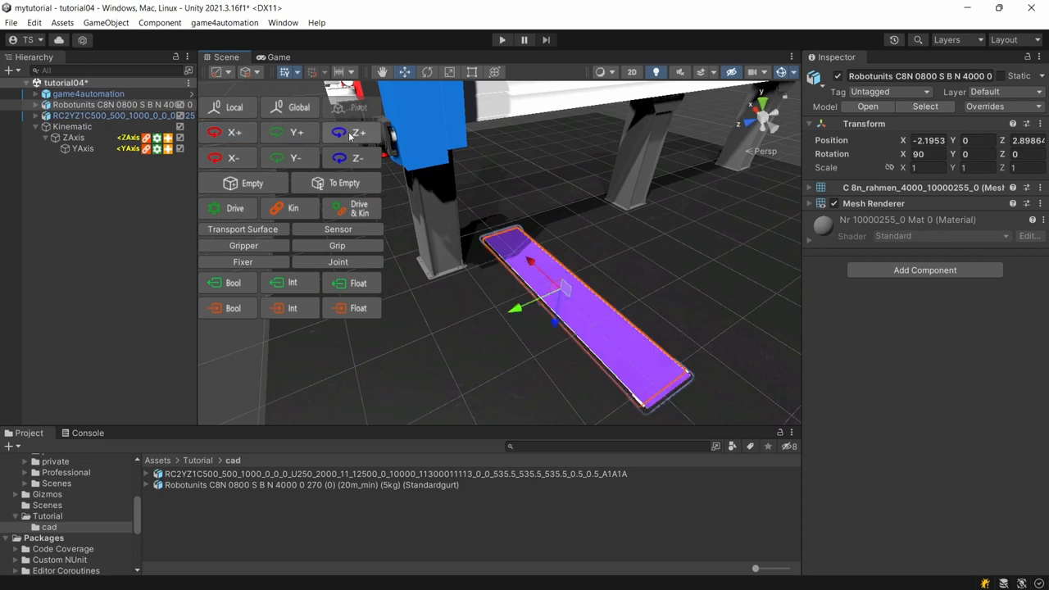
Turn the conveyor 180° about Z and raise it to a height of 0.71.
left_click(357, 131)
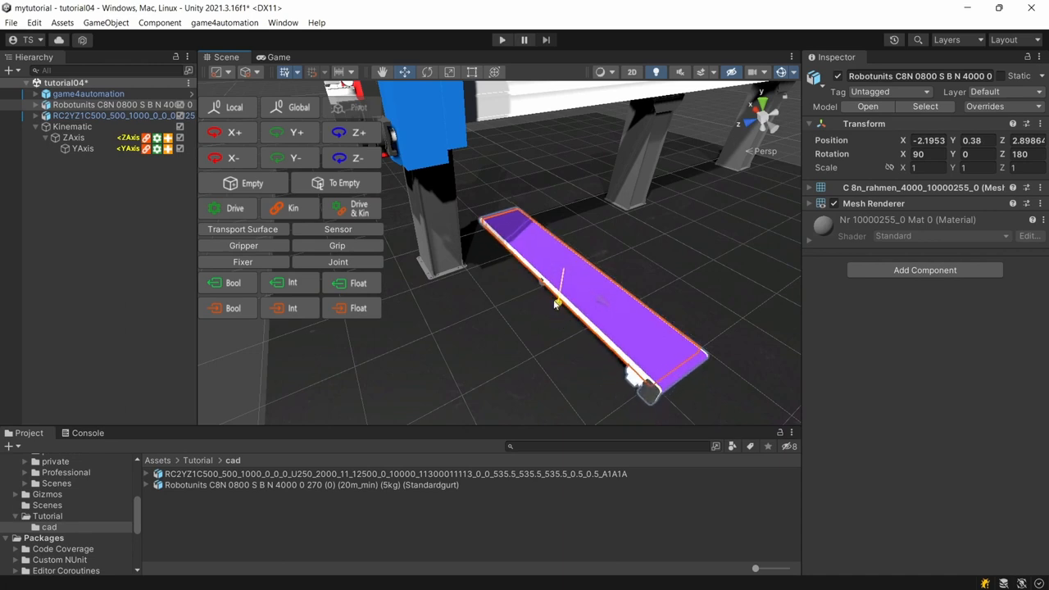
left_click_drag(557, 303, 557, 287)
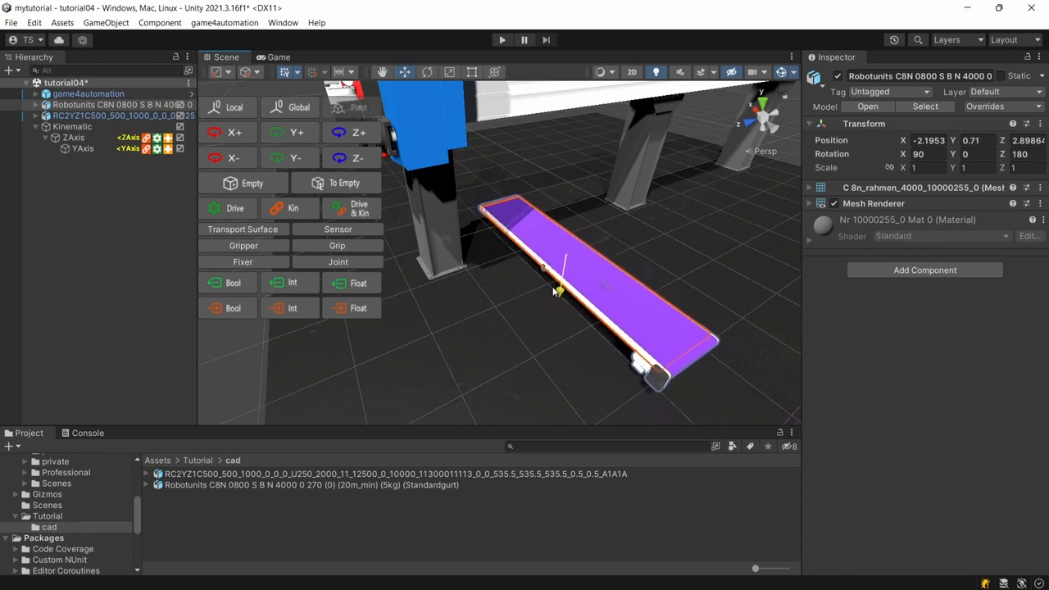
left_click_drag(557, 287, 590, 262)
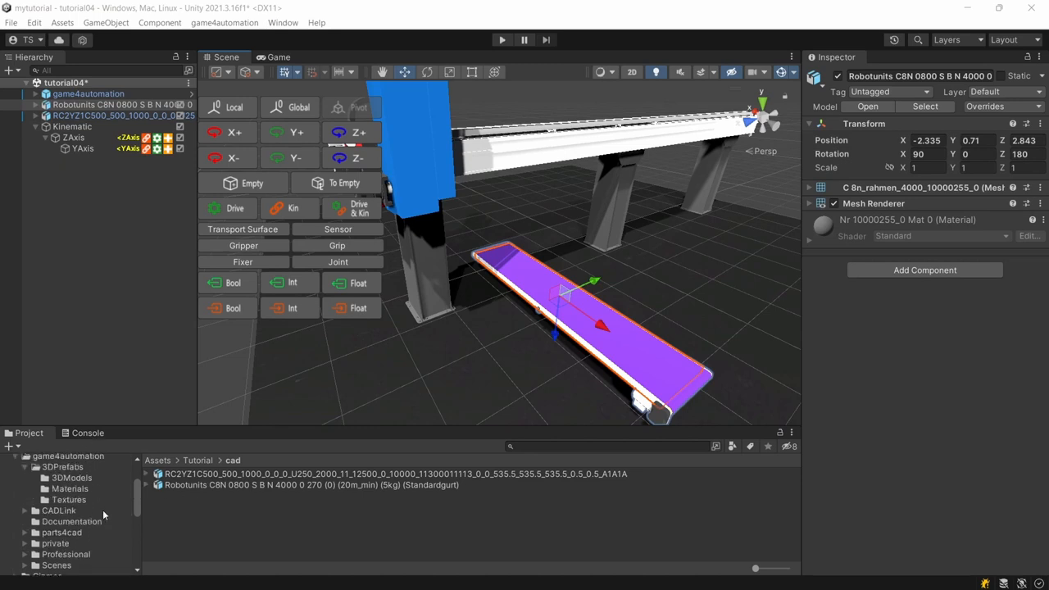
left_click(72, 518)
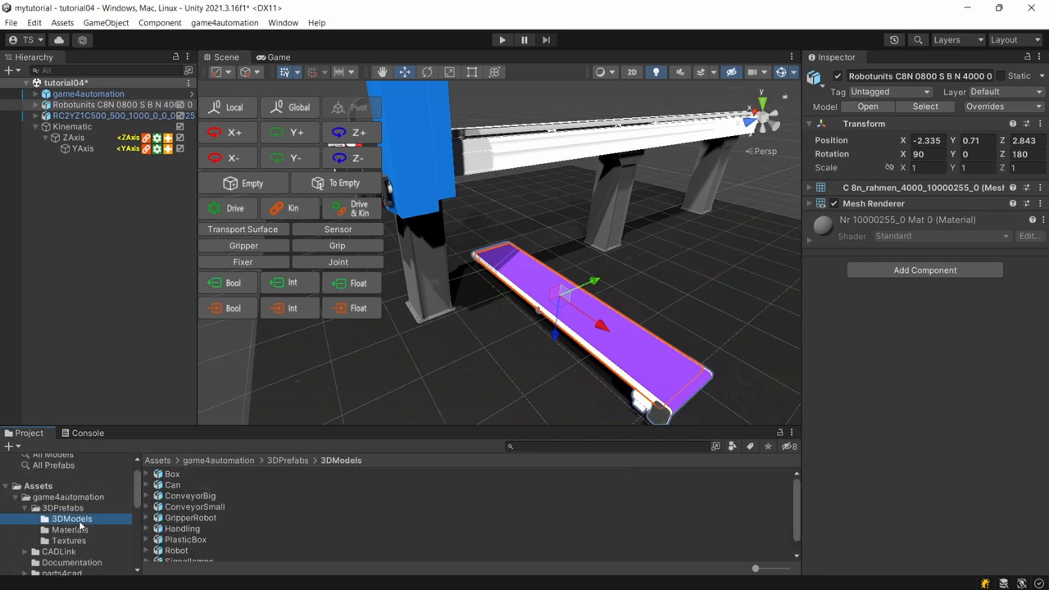
left_click(68, 529)
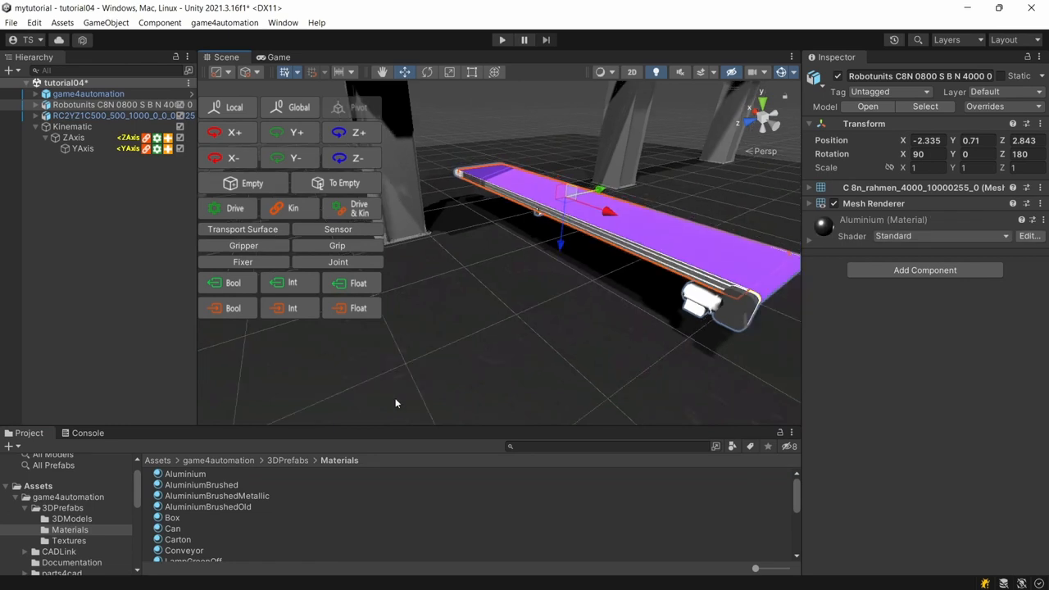
scroll("down", 3)
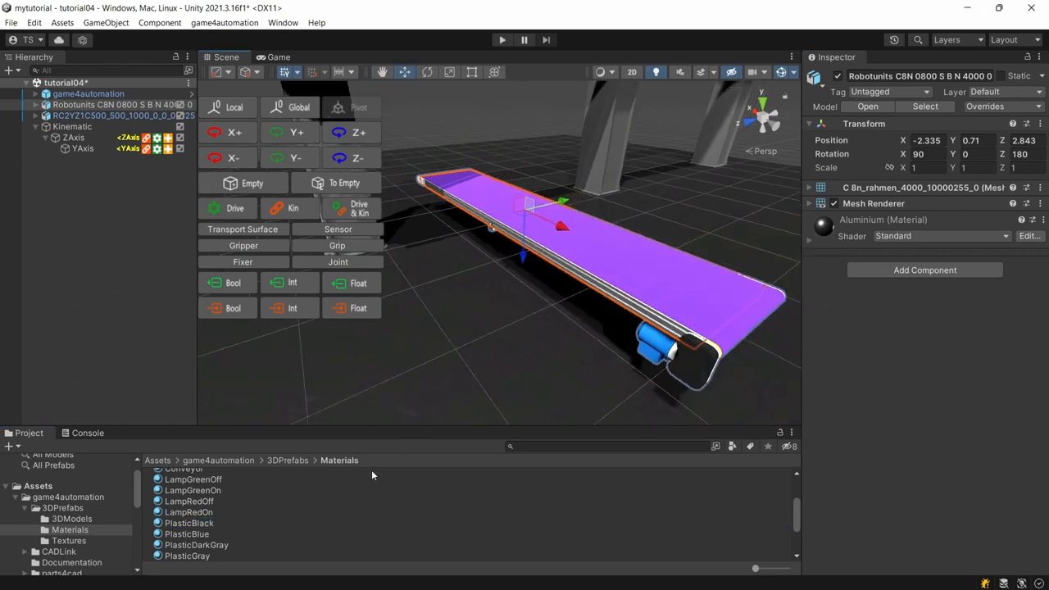
scroll("up", 3)
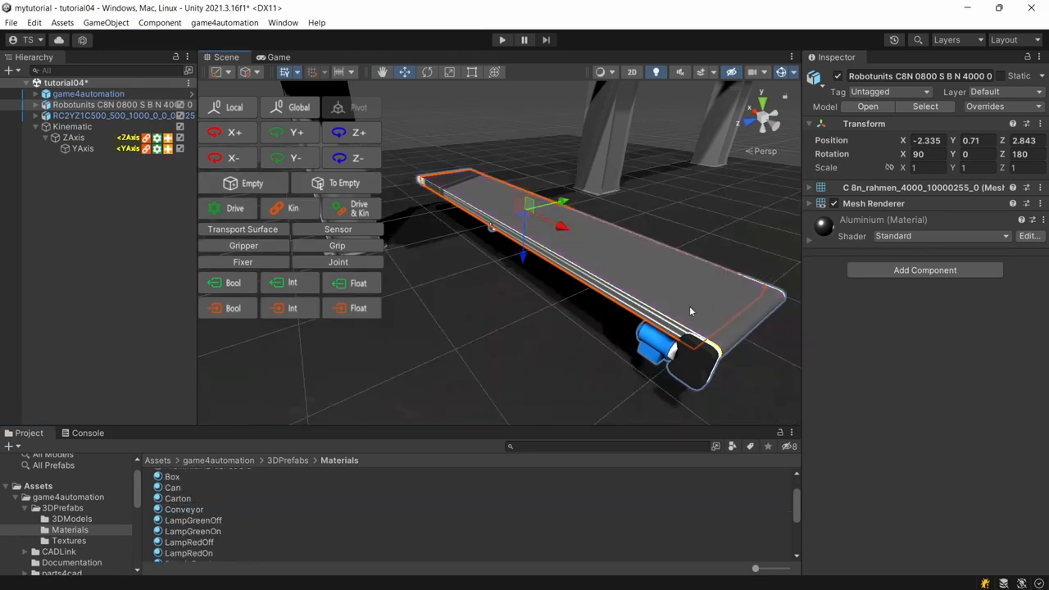
left_click_drag(691, 311, 661, 249)
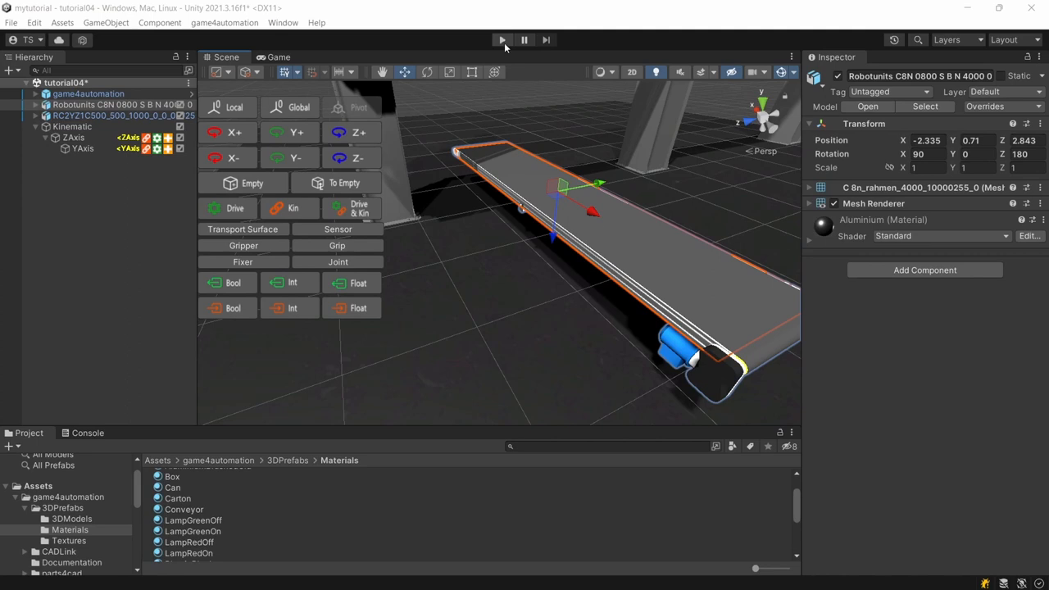
left_click(502, 40)
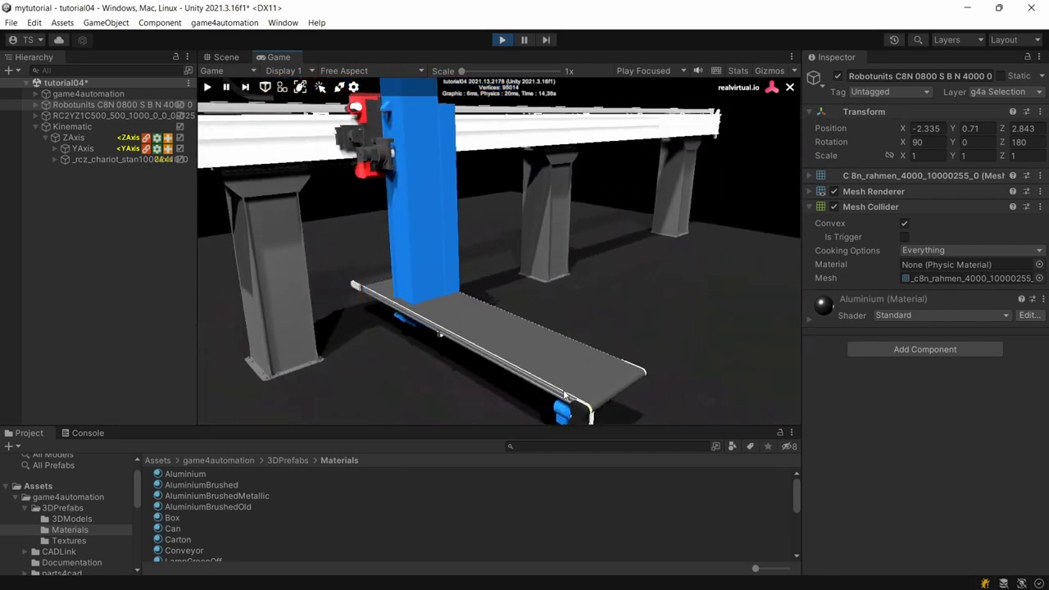
left_click(226, 56)
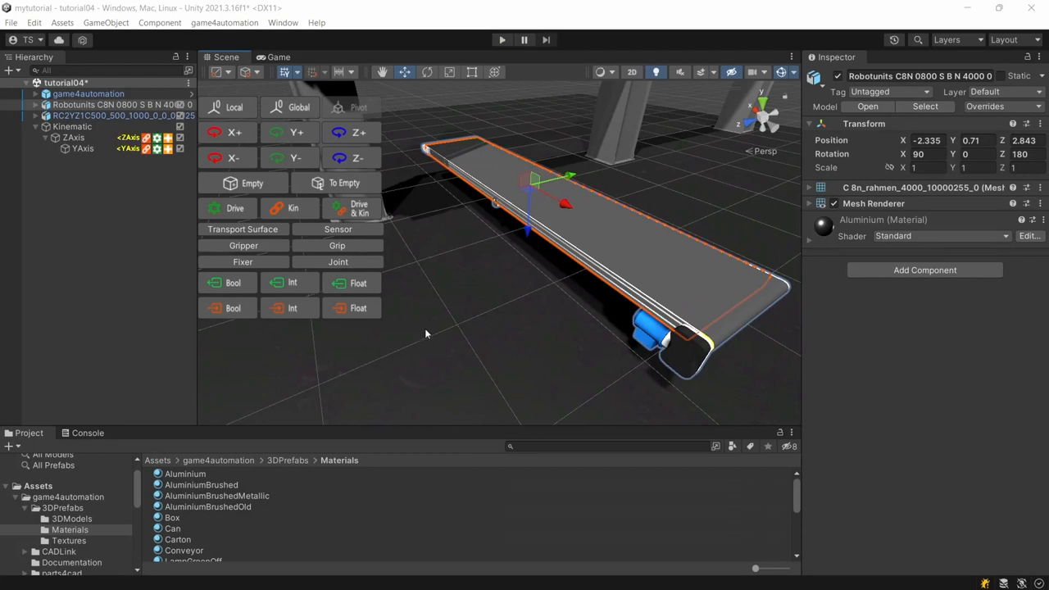
mouse_move(455, 206)
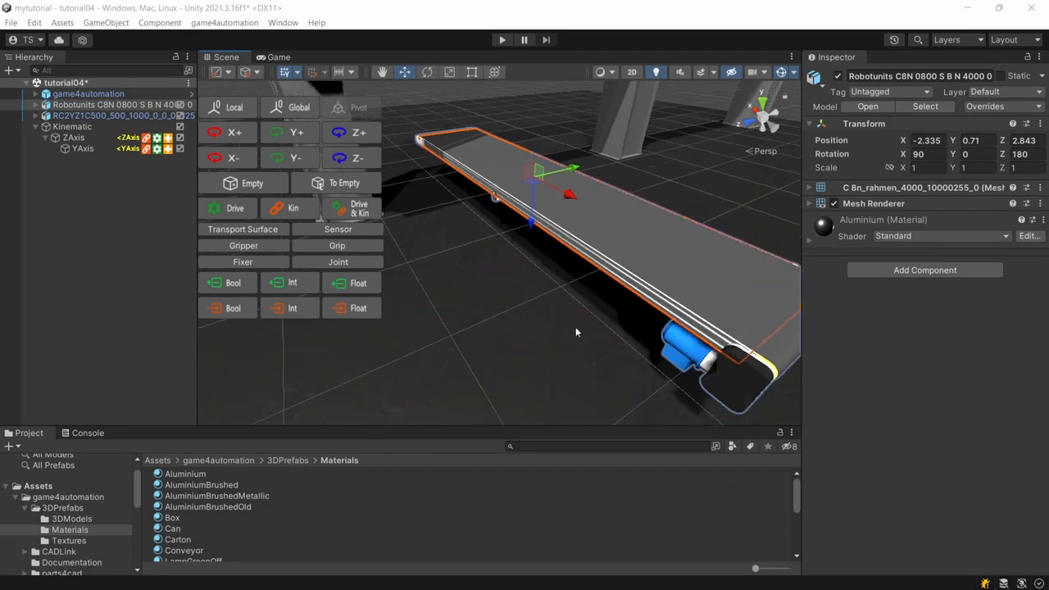
Add a Drive and a Transport Surface component to the conveyor's belt part.
left_click_drag(577, 331, 670, 256)
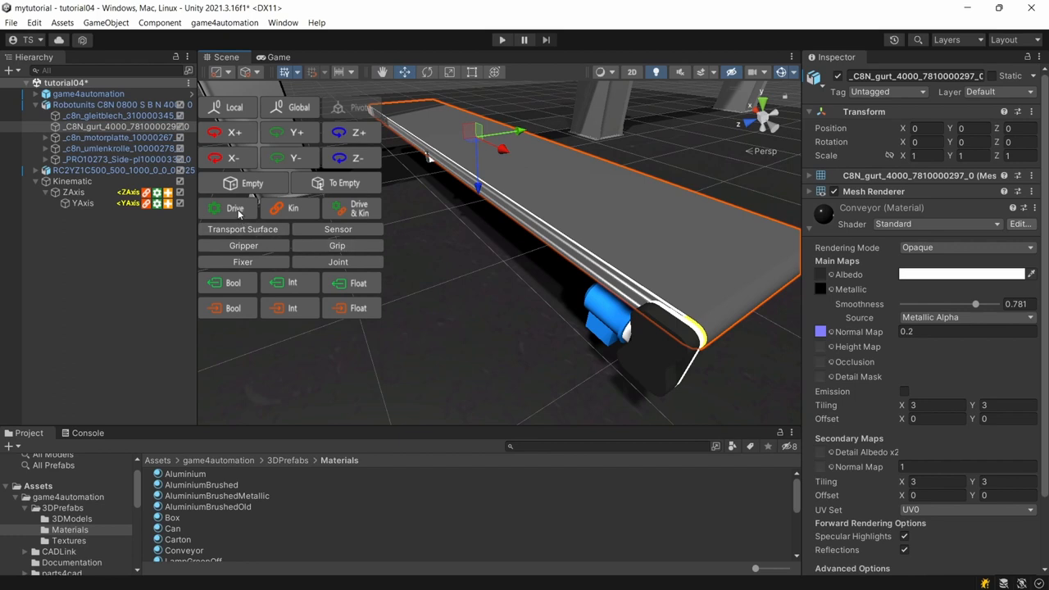
left_click(236, 206)
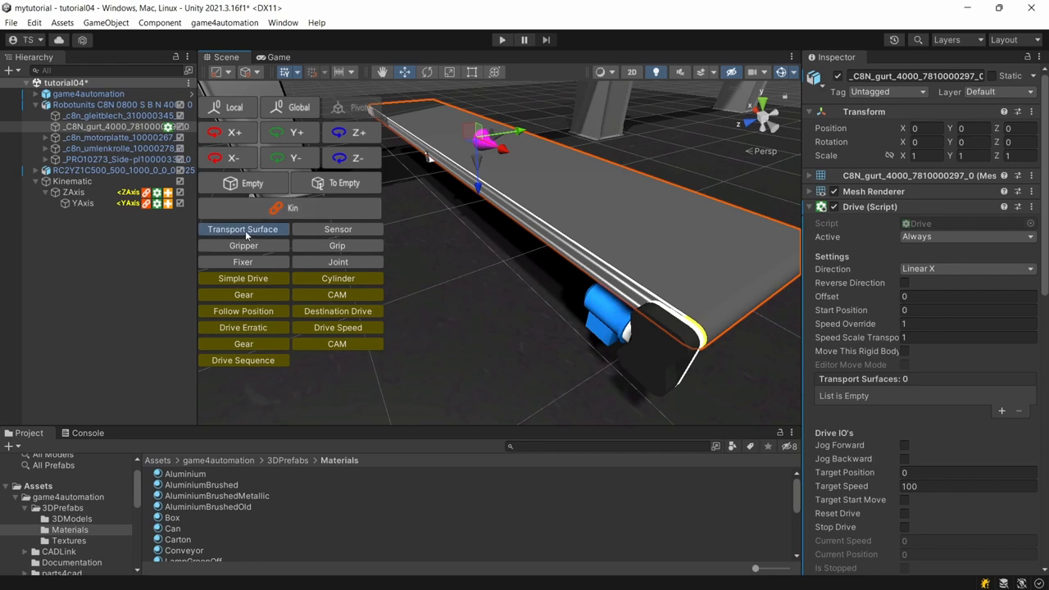
left_click(242, 229)
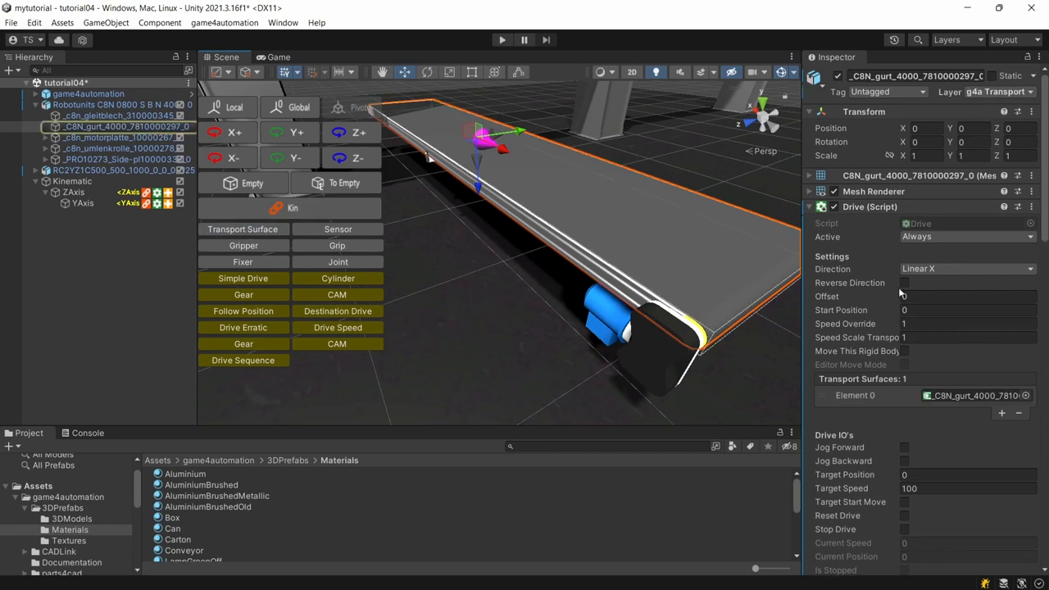
scroll("down", 3)
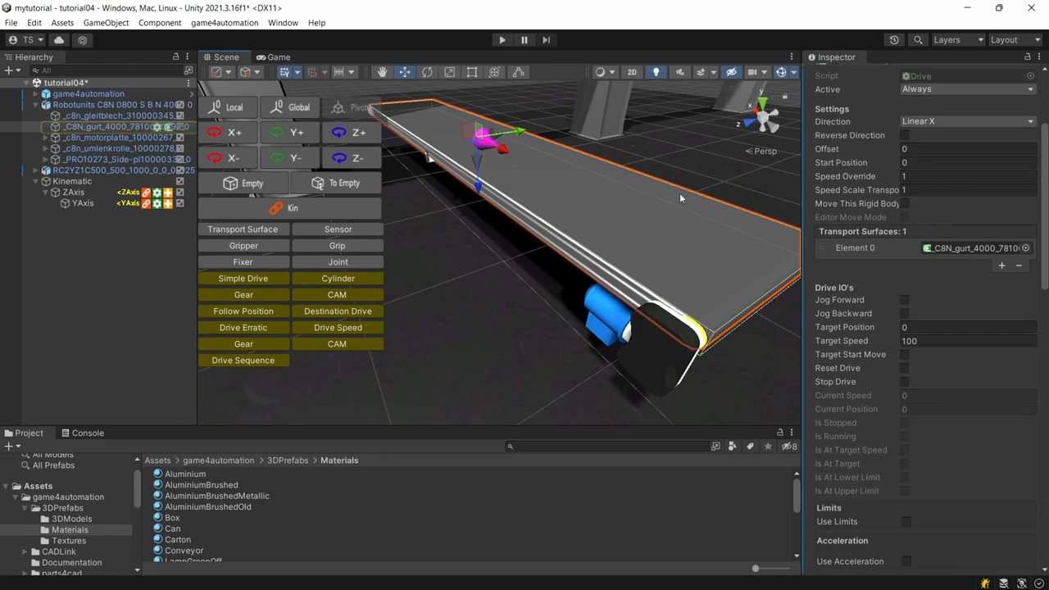
scroll("down", 3)
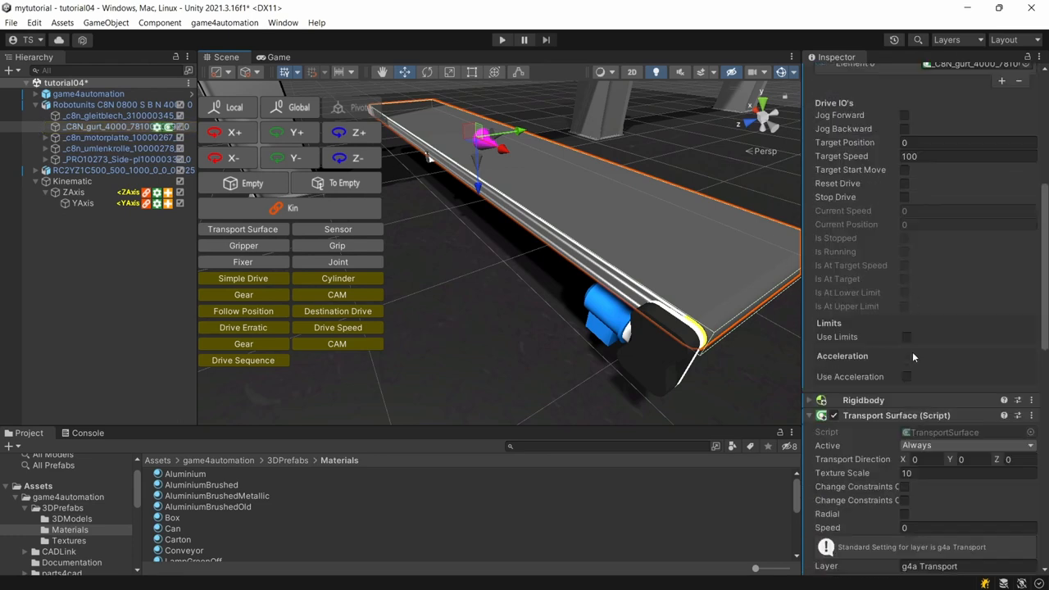
scroll("down", 3)
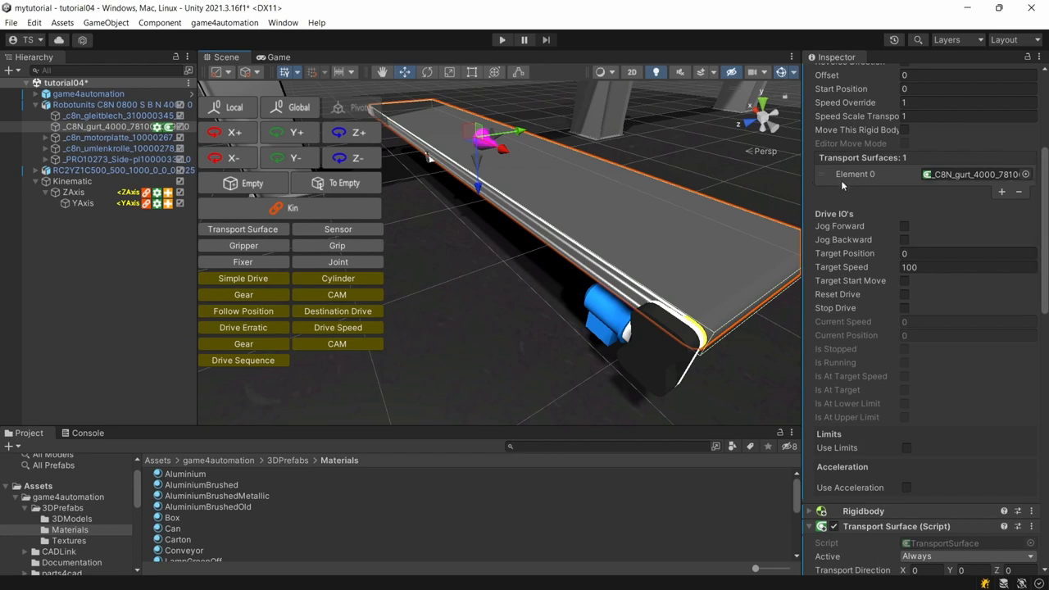
mouse_move(878, 190)
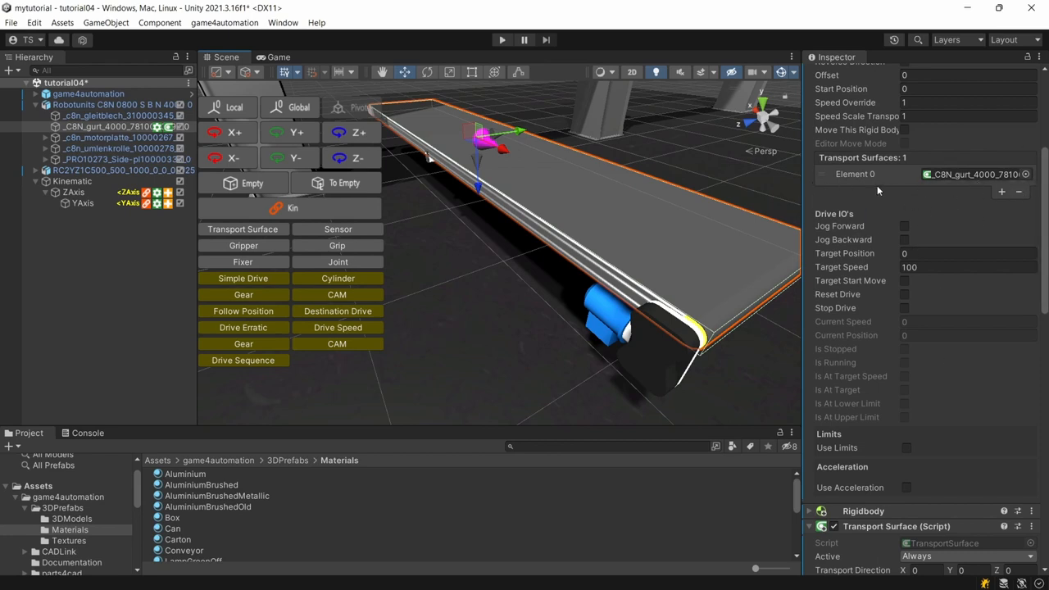
scroll("up", 3)
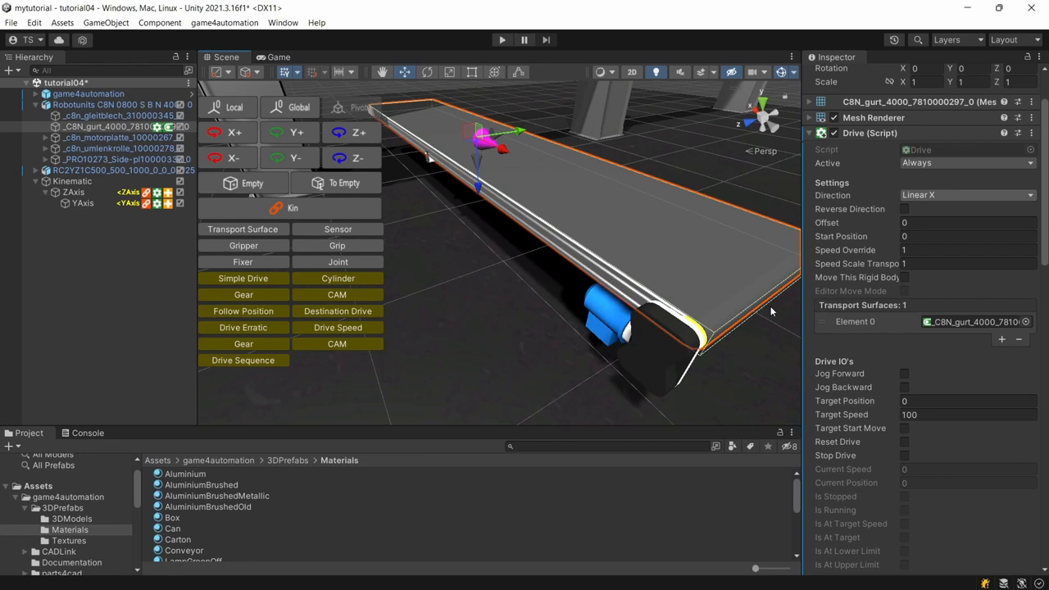
mouse_move(756, 223)
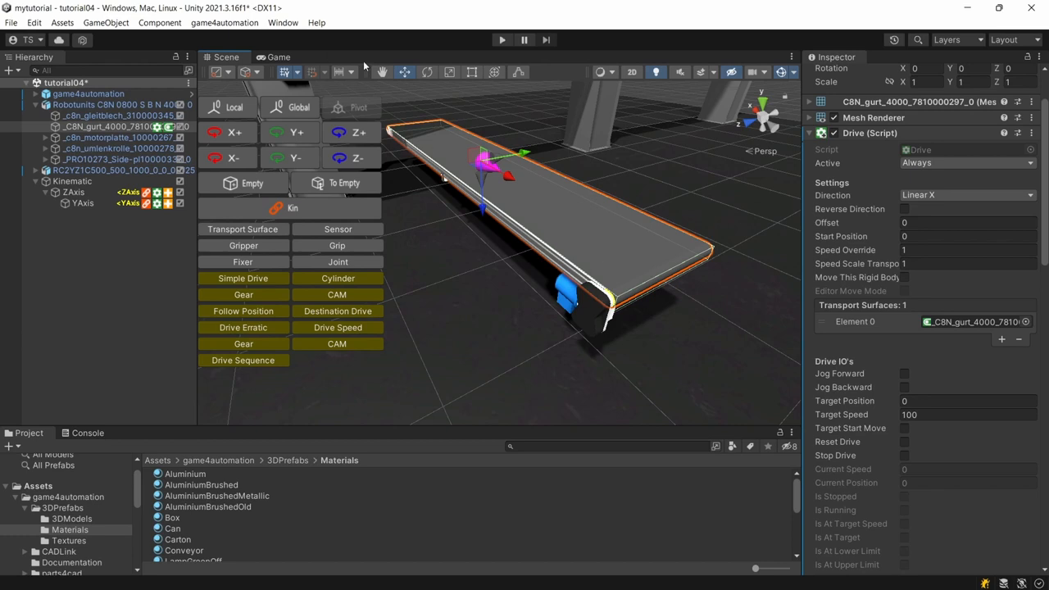
mouse_move(408, 44)
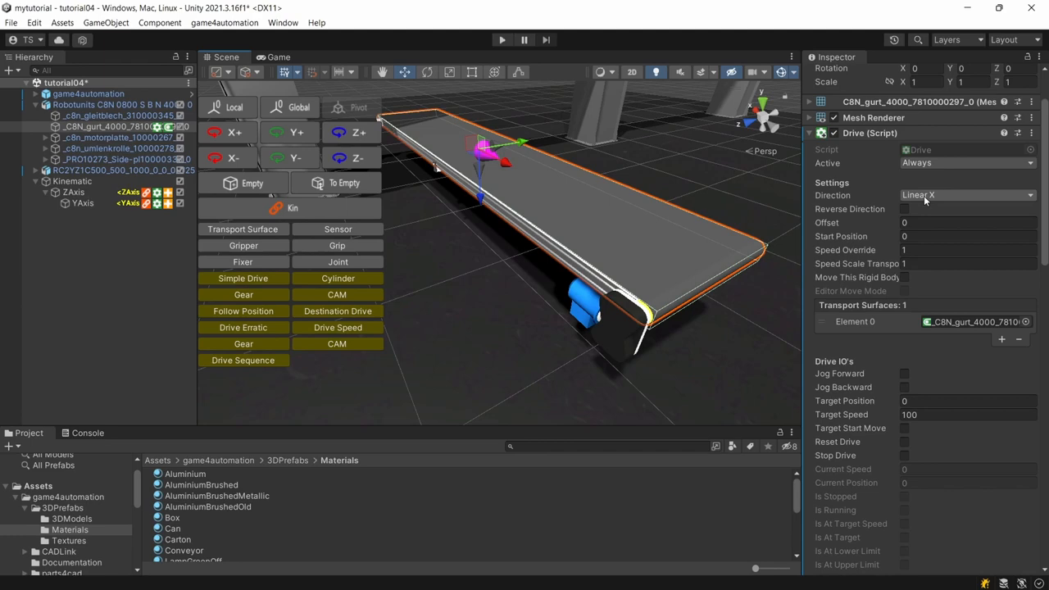
Enable Reverse Direction and Jog Forward on the belt drive and edit its target speed.
left_click(904, 210)
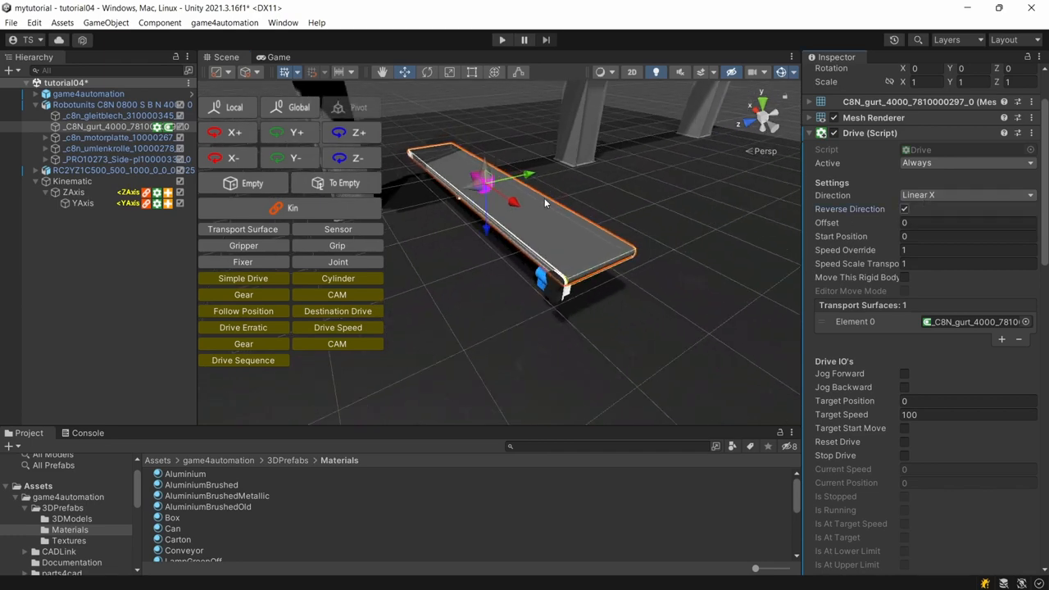
left_click_drag(544, 200, 701, 262)
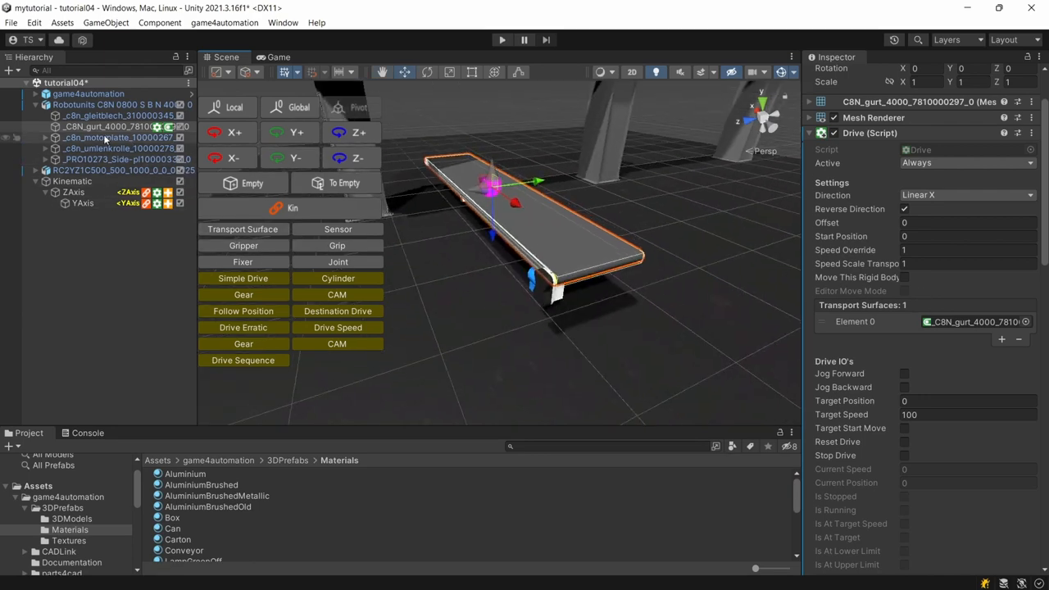
scroll("down", 3)
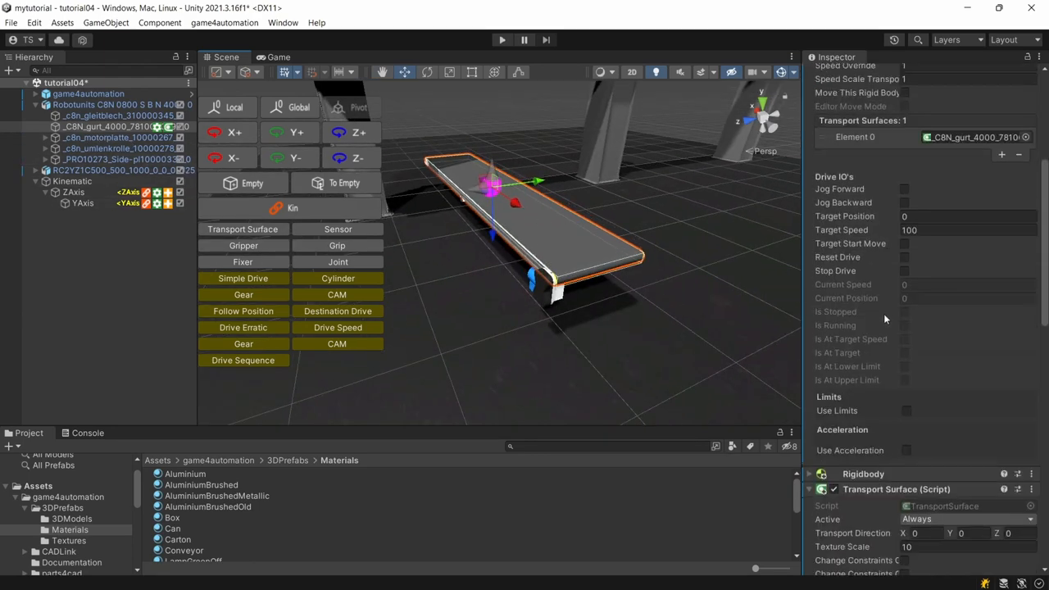
scroll("up", 3)
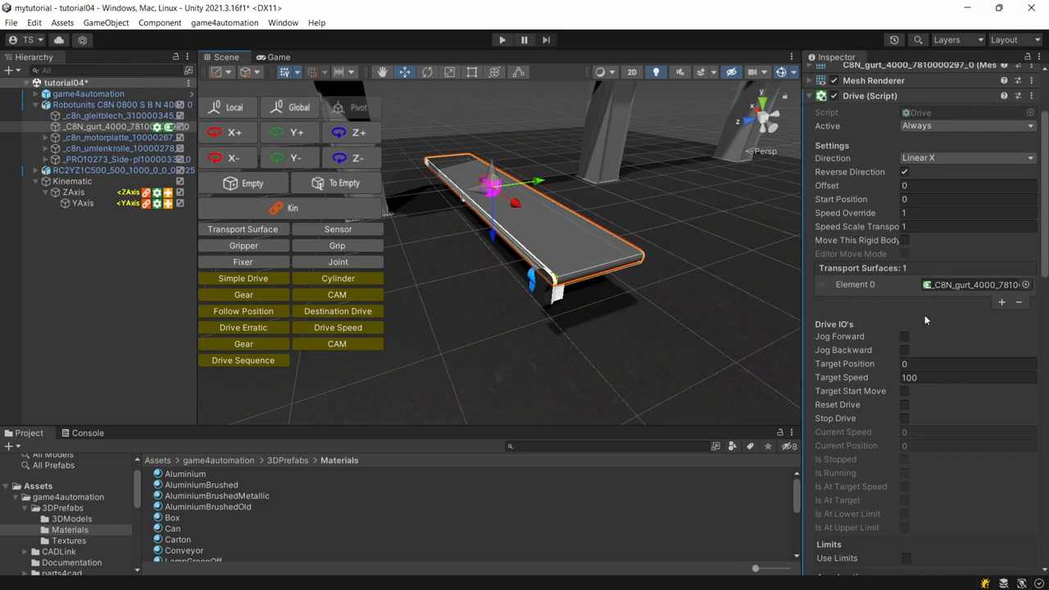
left_click(905, 300)
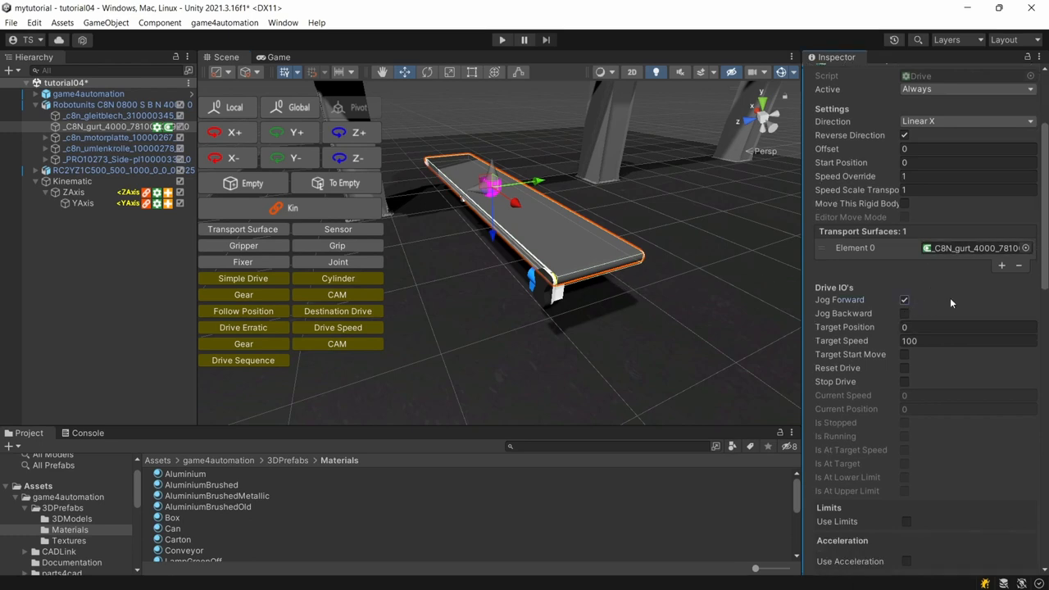
mouse_move(955, 387)
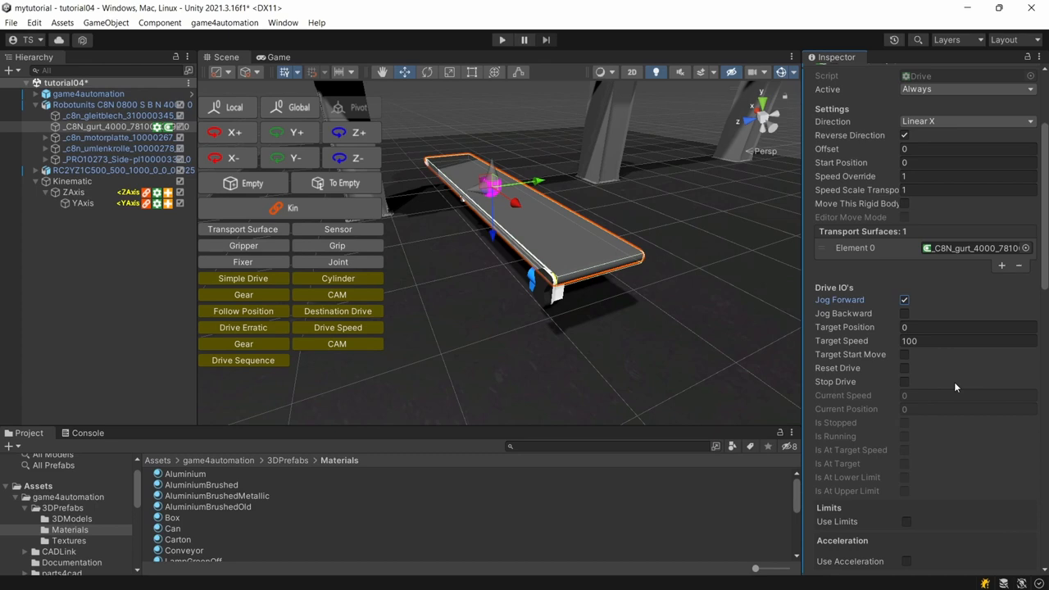
left_click(967, 341)
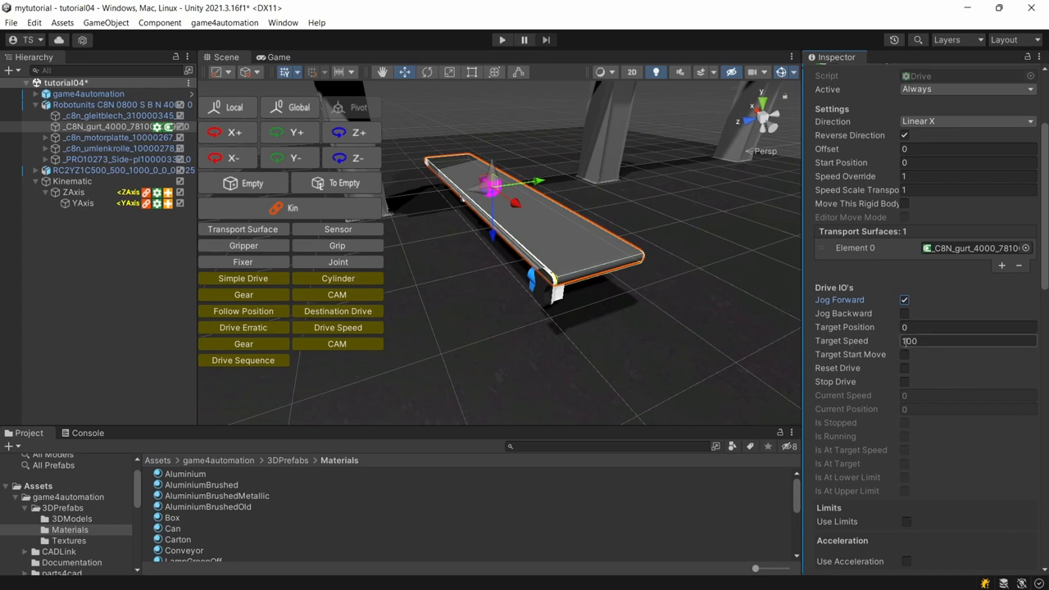
left_click(967, 341)
type("300")
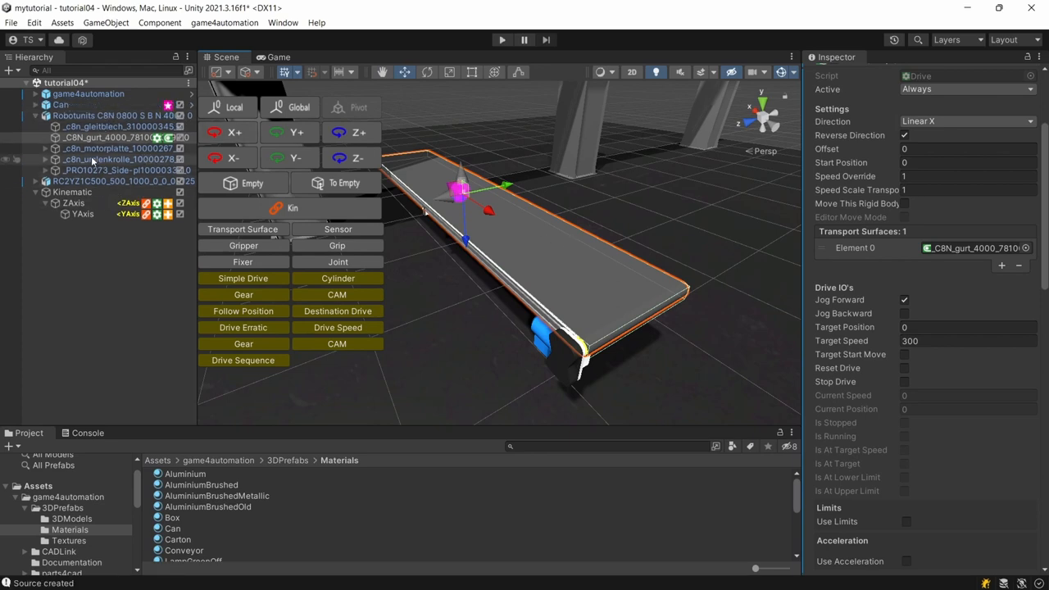
left_click(61, 105)
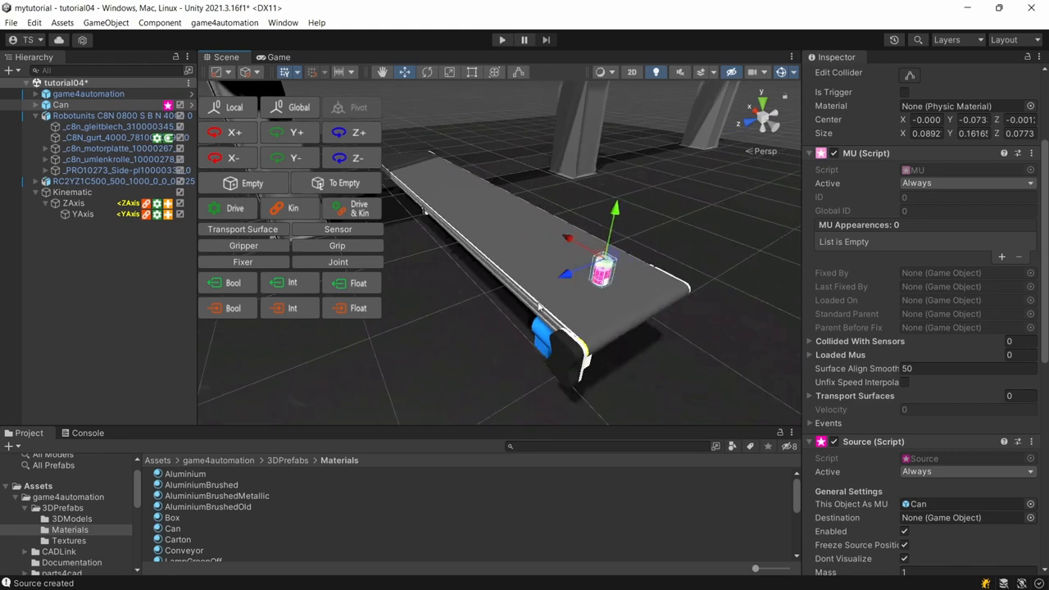
mouse_move(509, 375)
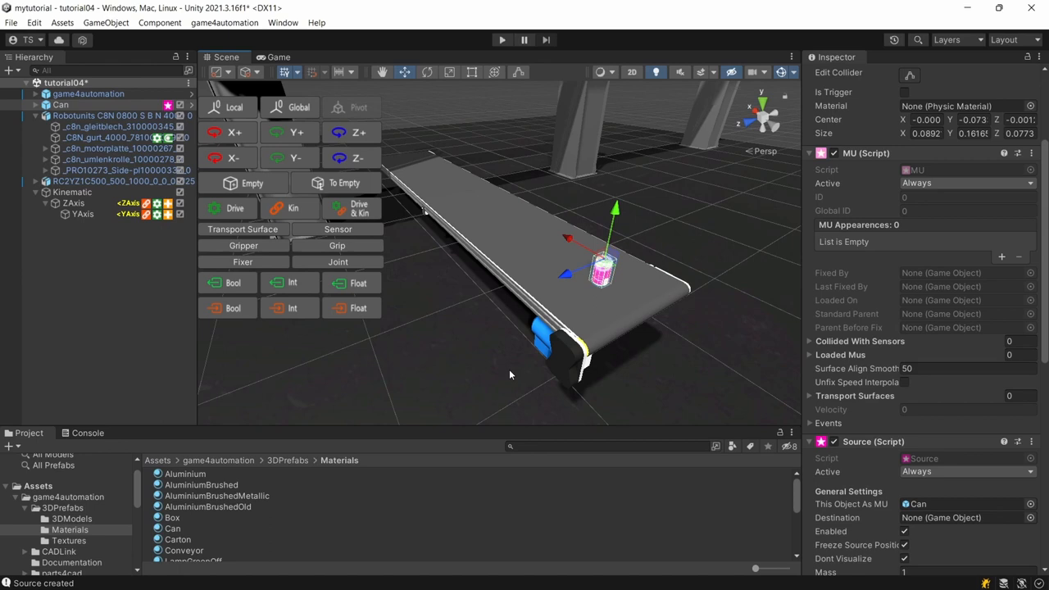
mouse_move(625, 295)
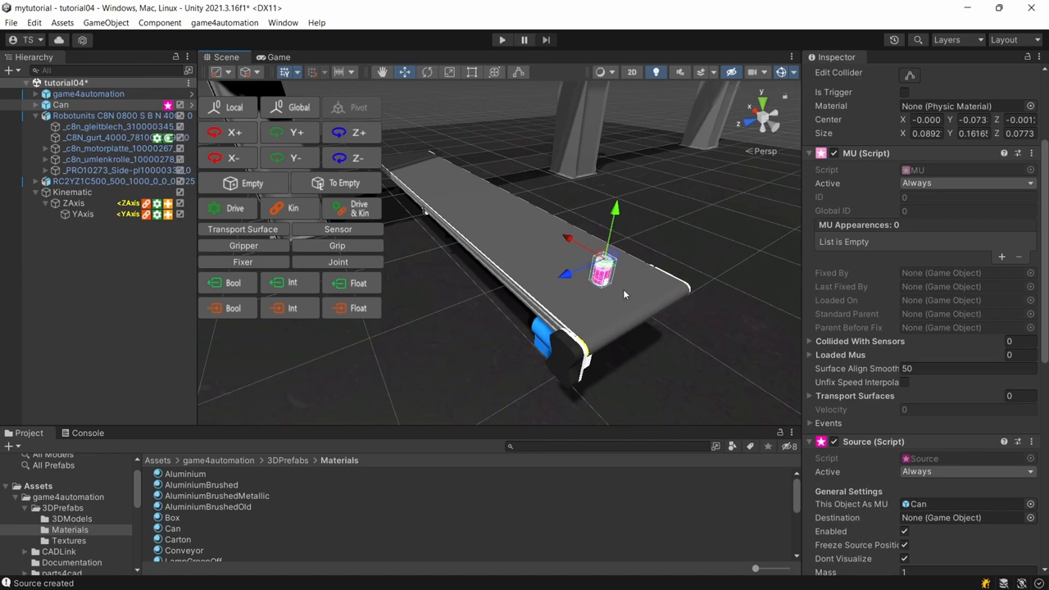
left_click_drag(614, 295, 669, 278)
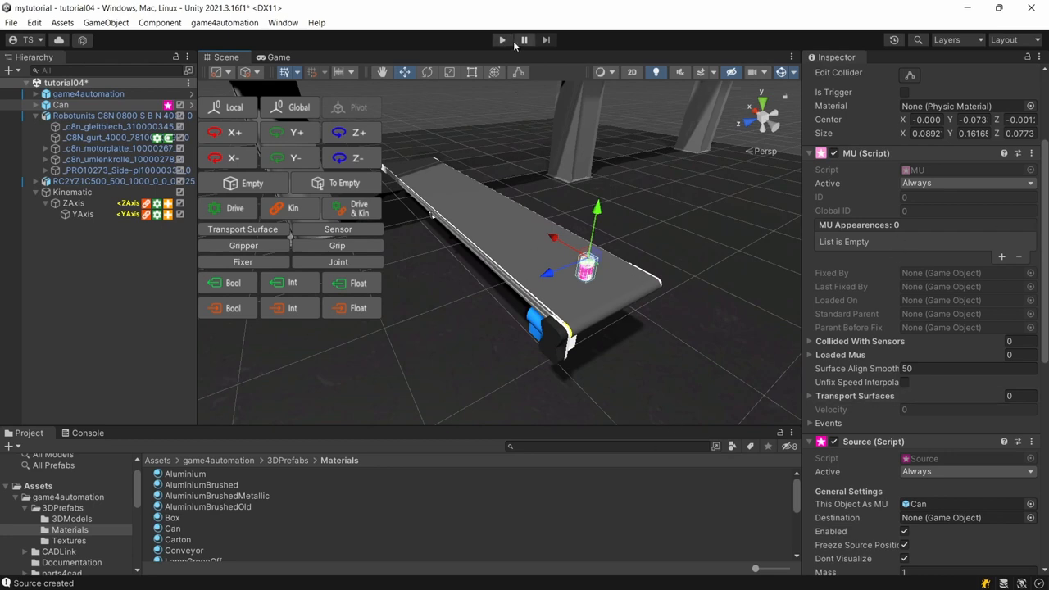
Run the simulation to watch cans ride the conveyor, stop it, and select the belt part.
left_click(501, 39)
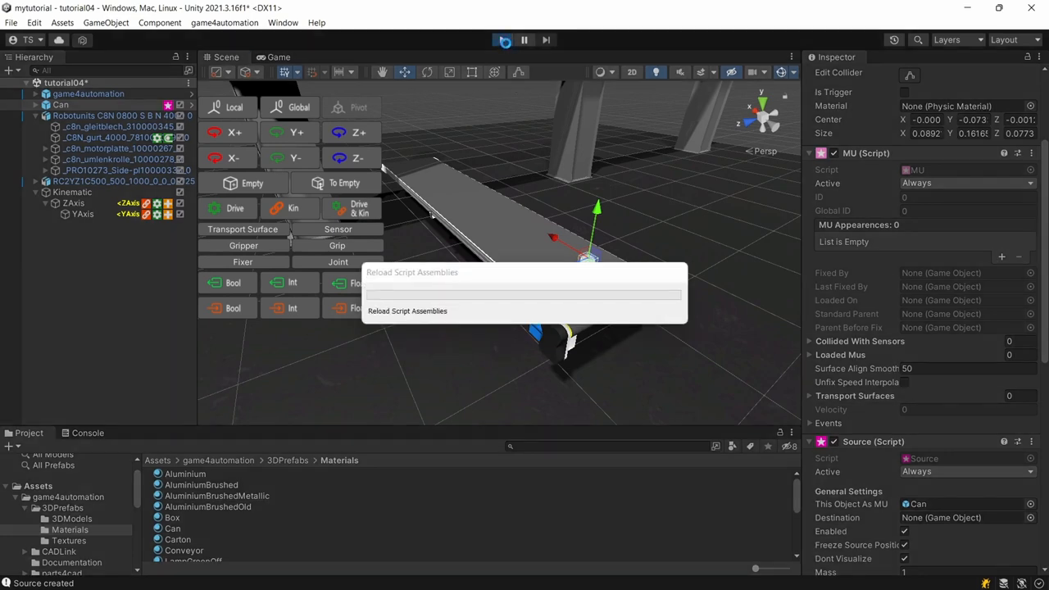
left_click(502, 39)
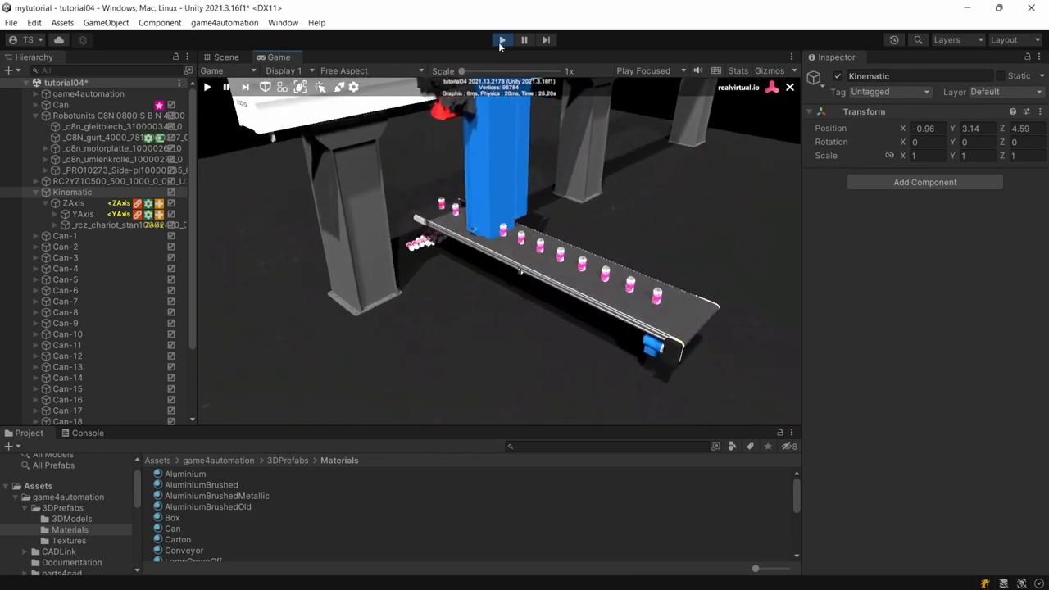
left_click(502, 40)
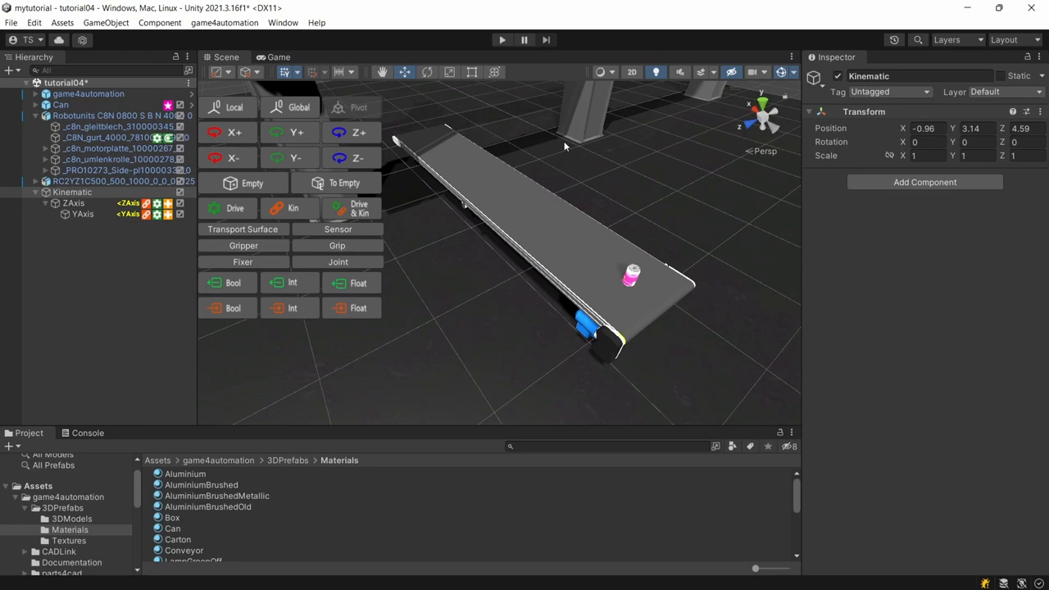
left_click(106, 137)
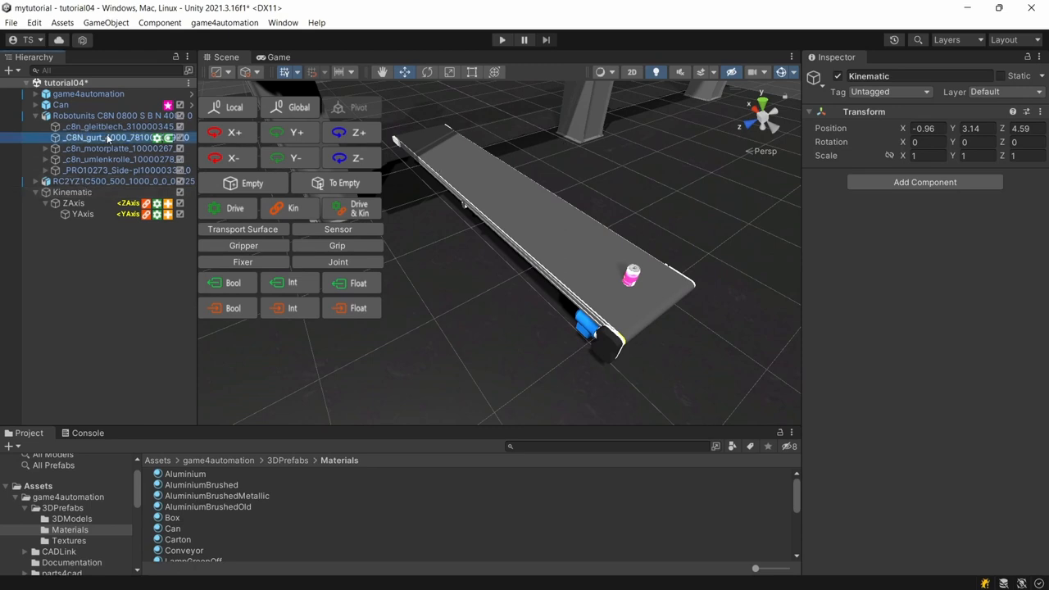
left_click(114, 138)
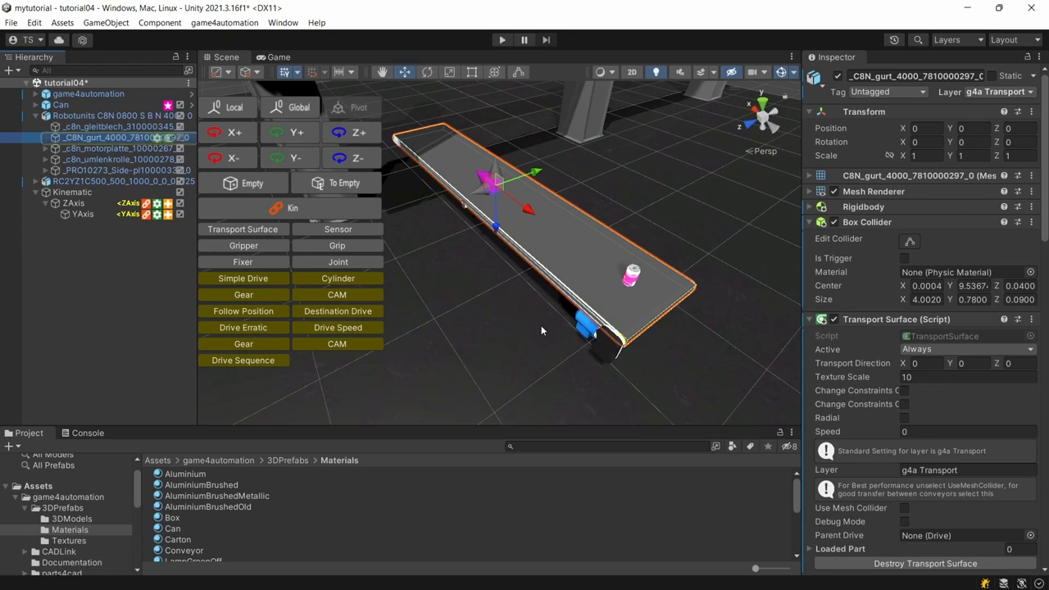
mouse_move(450, 228)
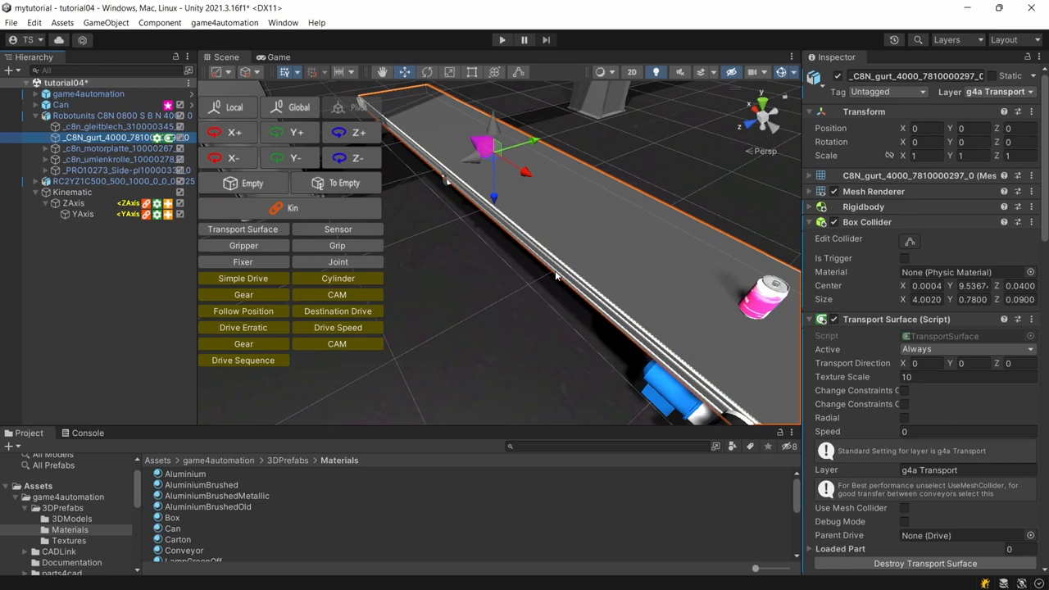
Reframe the whole conveyor in the Scene view and start the simulation again.
left_click_drag(556, 275, 424, 216)
type("0.01")
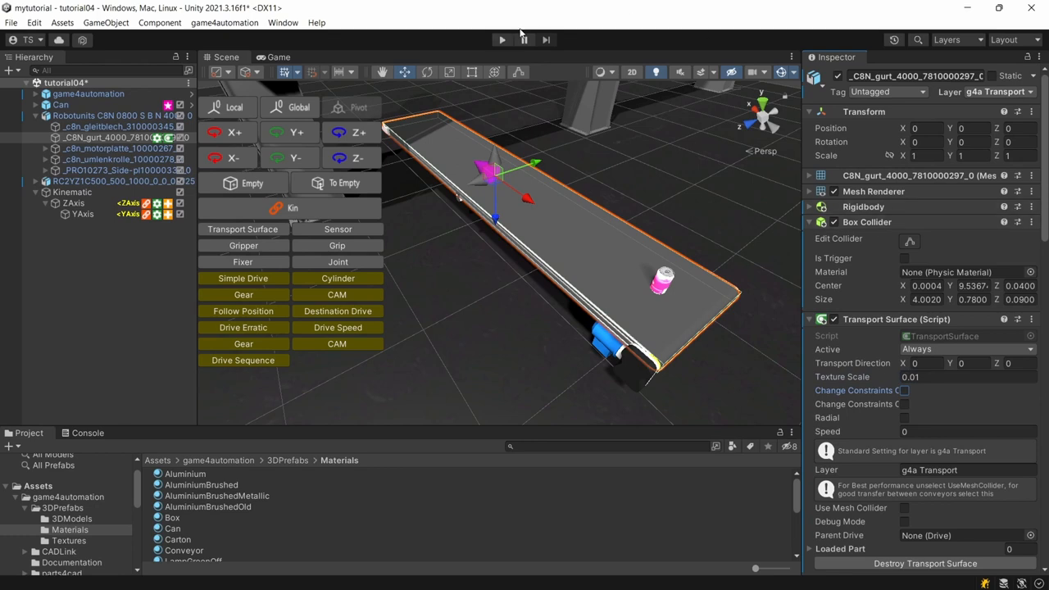
left_click(502, 40)
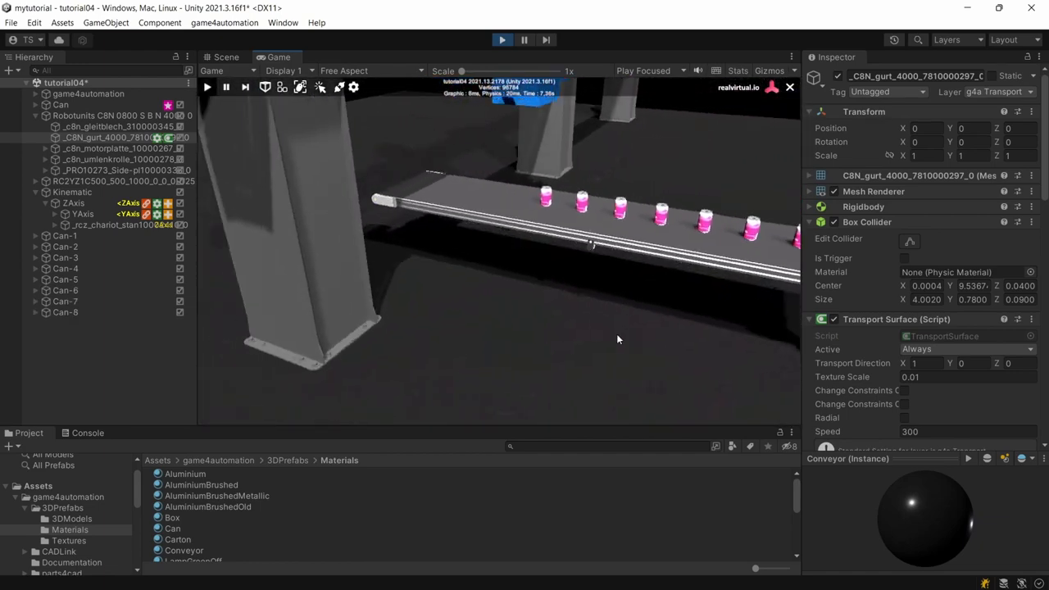
Stop the simulation run and return to scene editing.
left_click(226, 56)
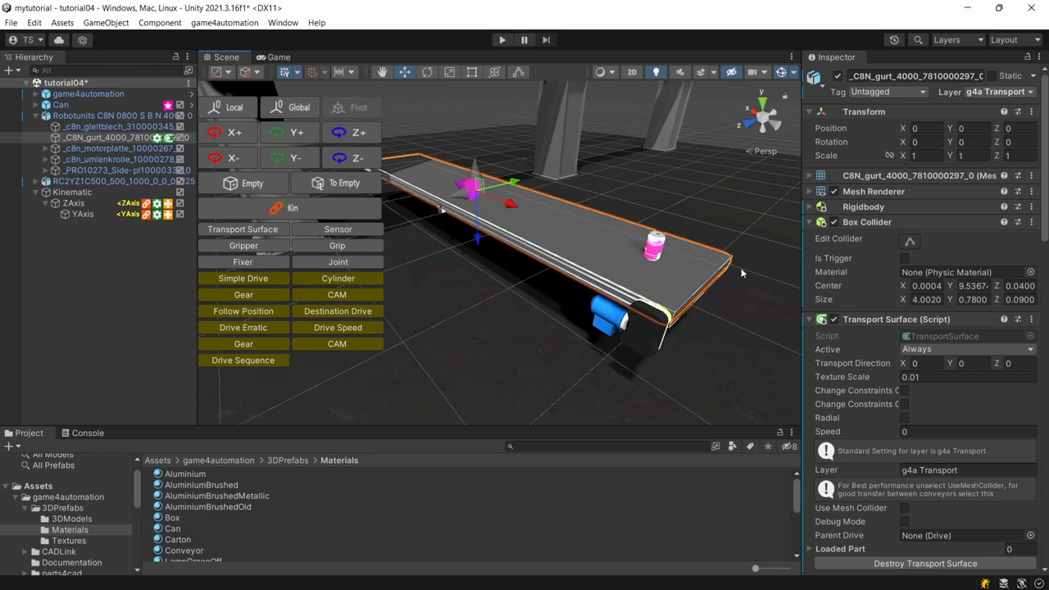
mouse_move(639, 172)
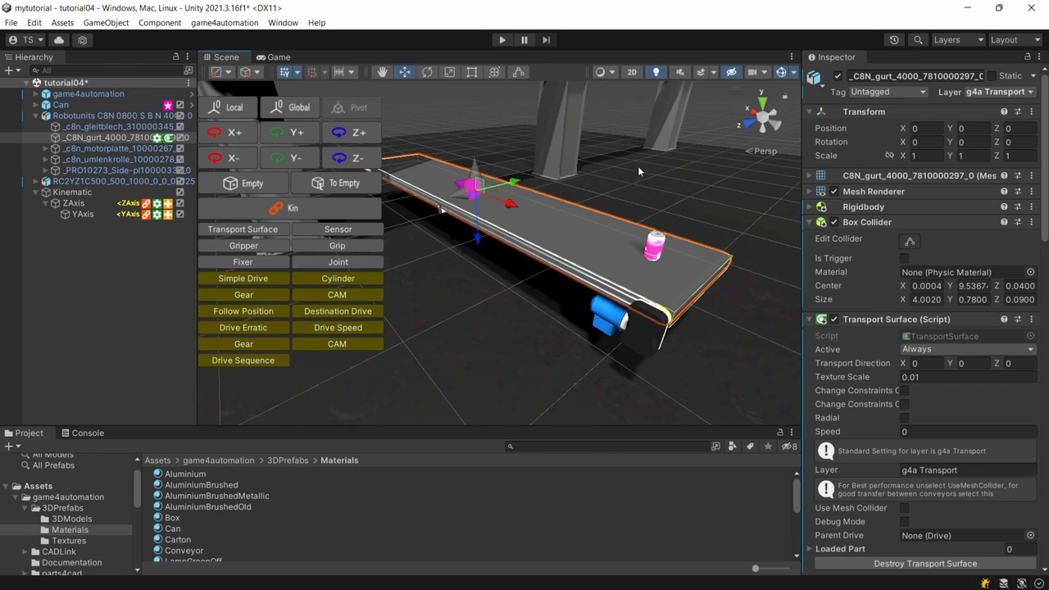
mouse_move(491, 130)
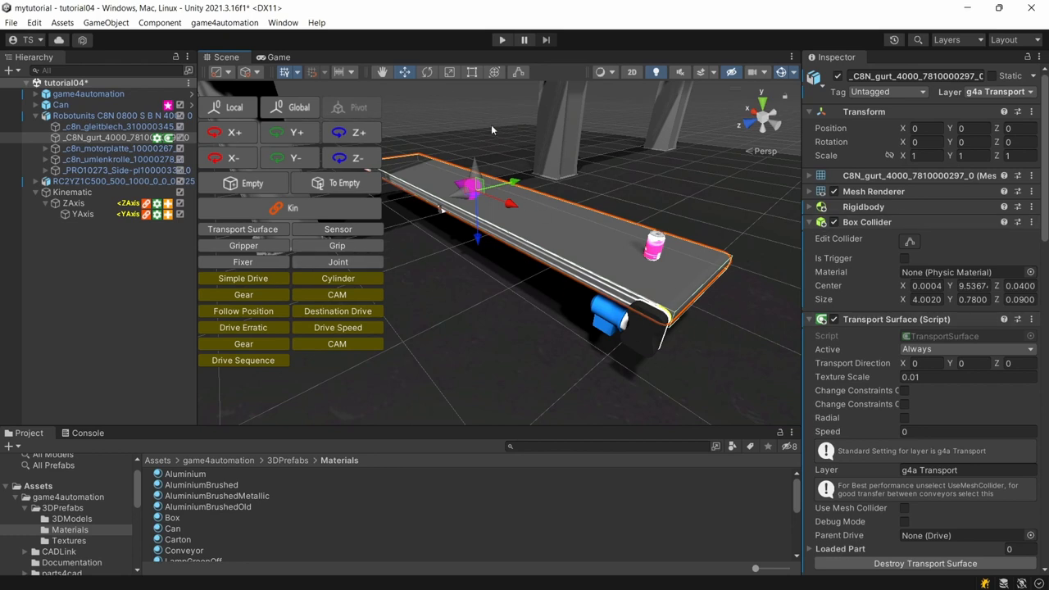
mouse_move(451, 298)
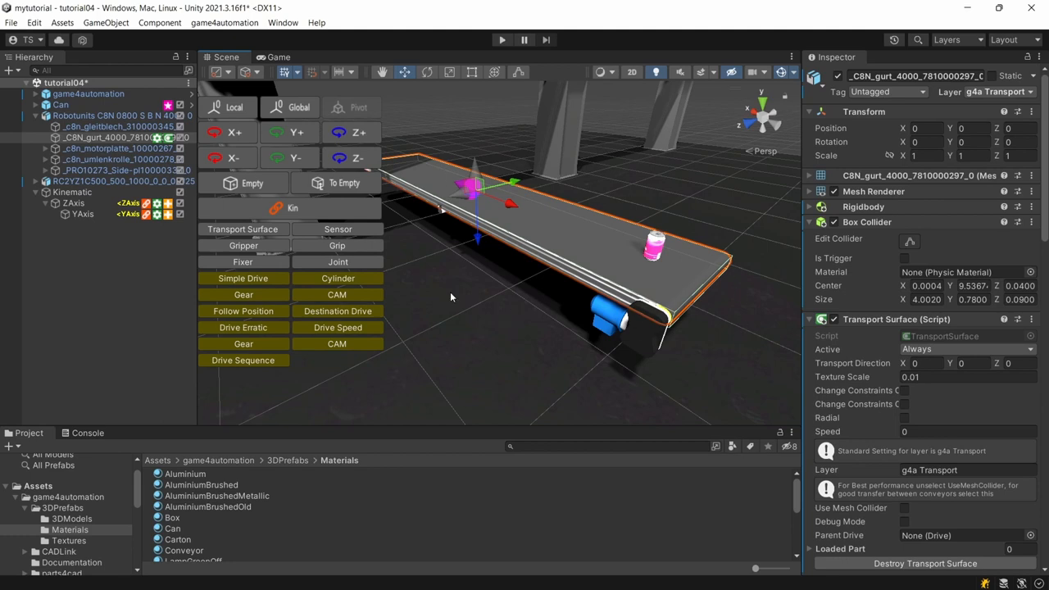
mouse_move(608, 187)
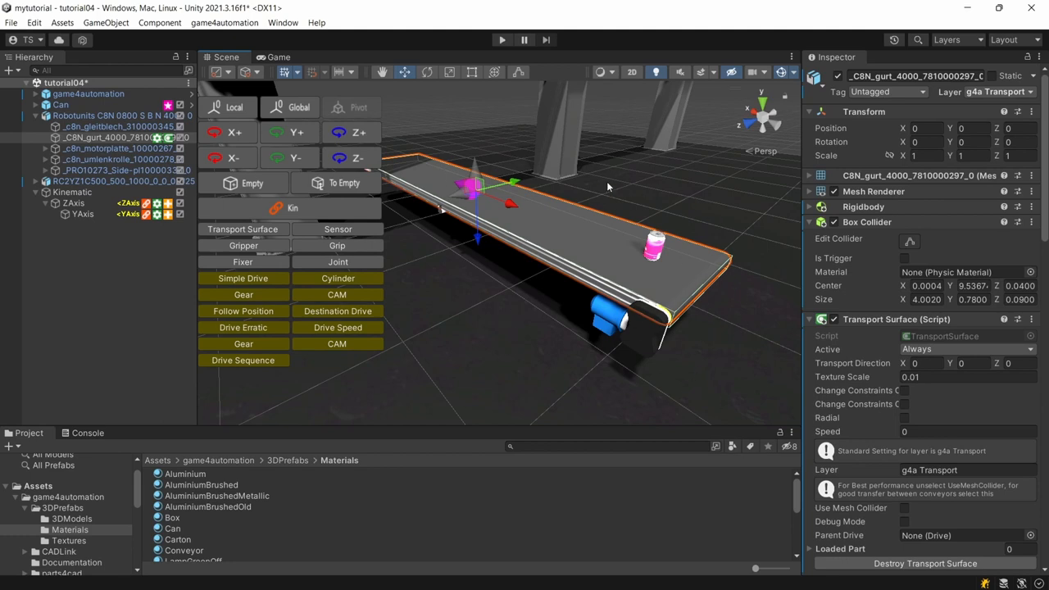
mouse_move(844, 344)
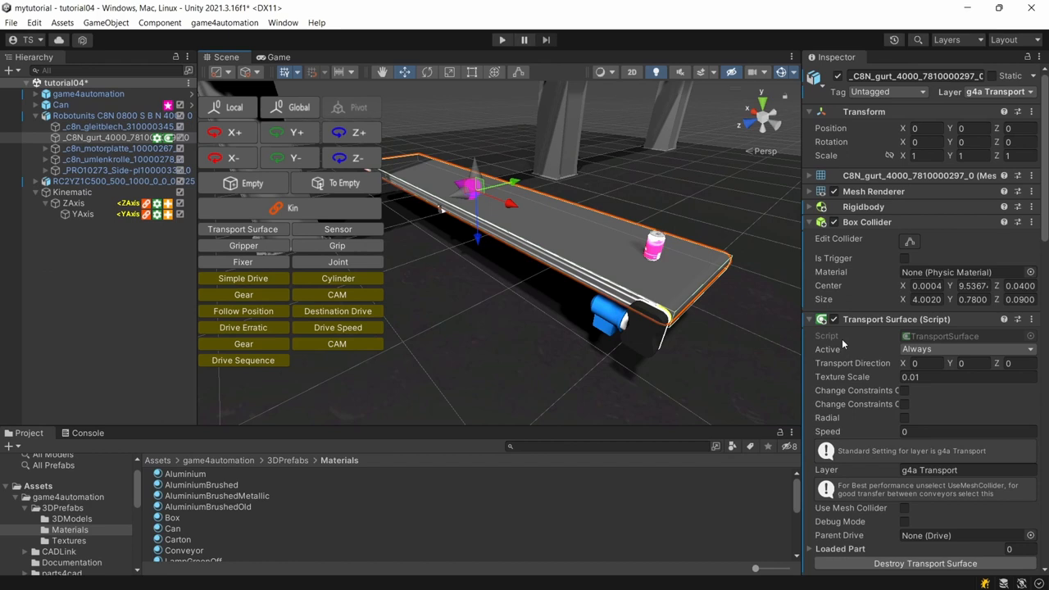
Scroll the Inspector to the Transport Surface's Use Mesh Collider setting.
scroll("down", 3)
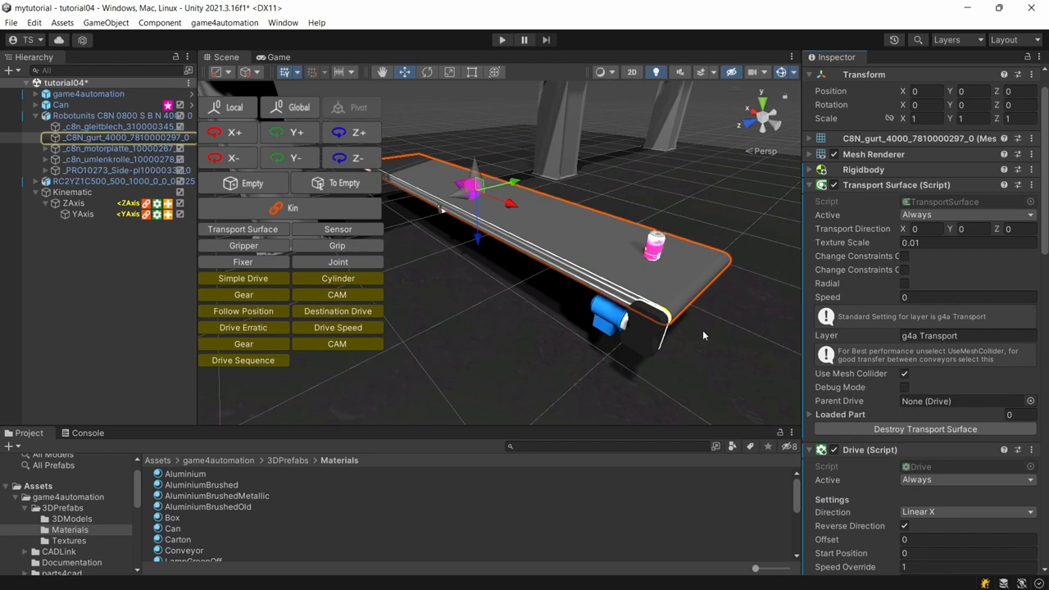
mouse_move(669, 289)
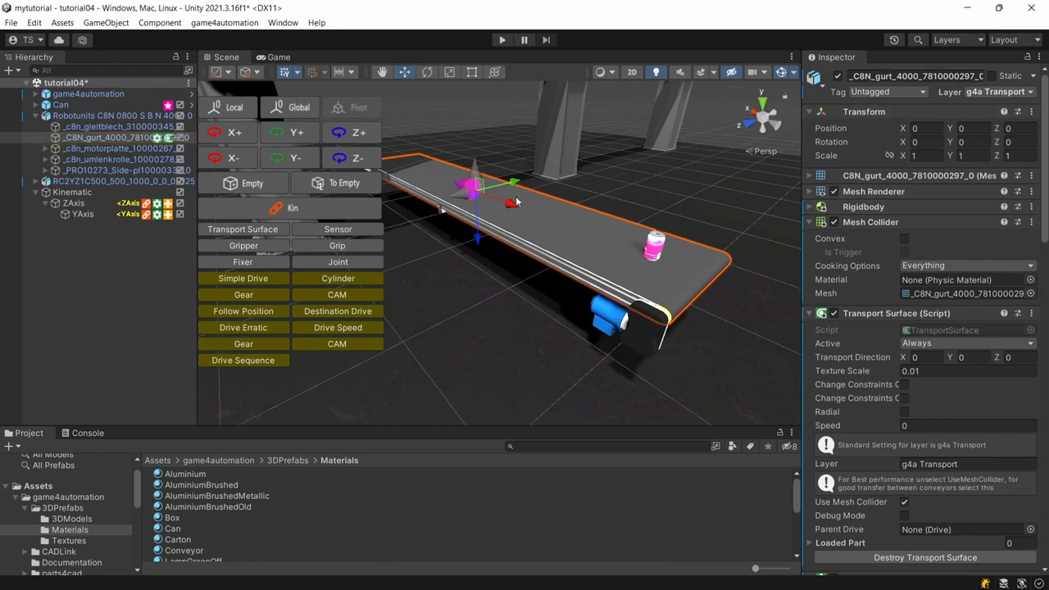
mouse_move(740, 253)
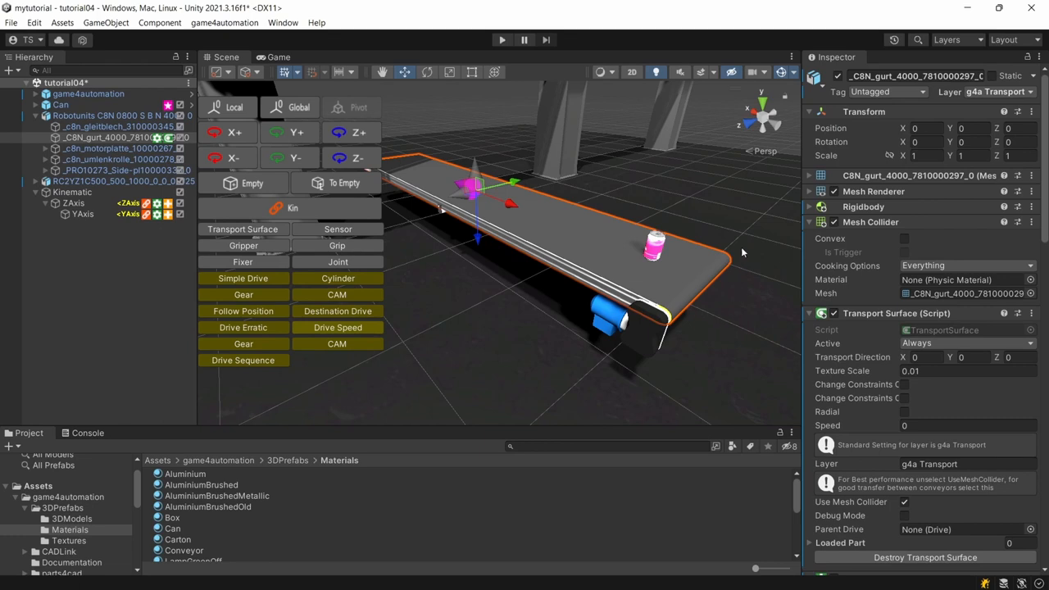
mouse_move(633, 243)
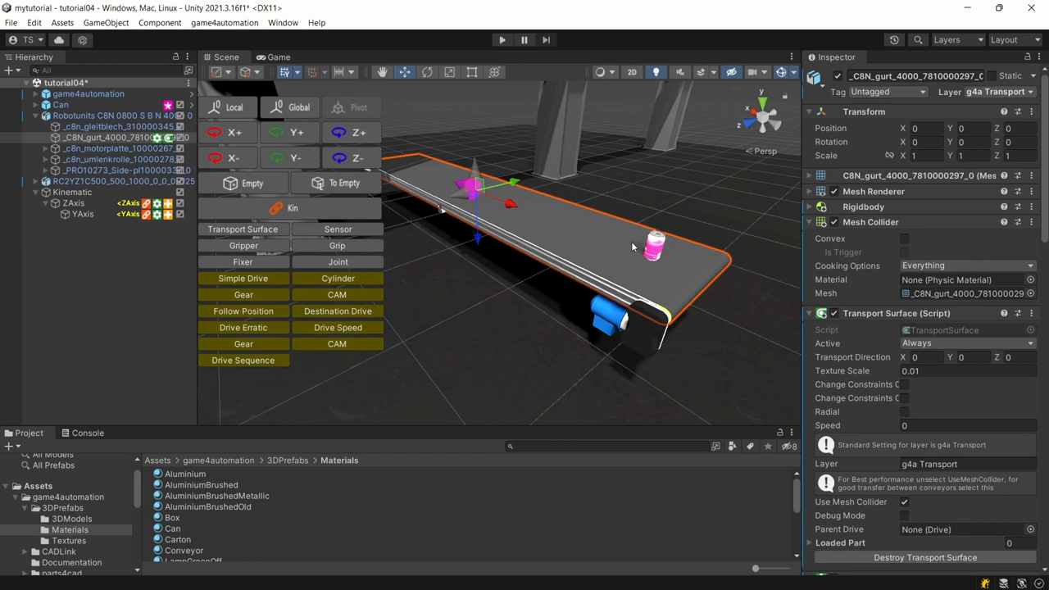
mouse_move(686, 259)
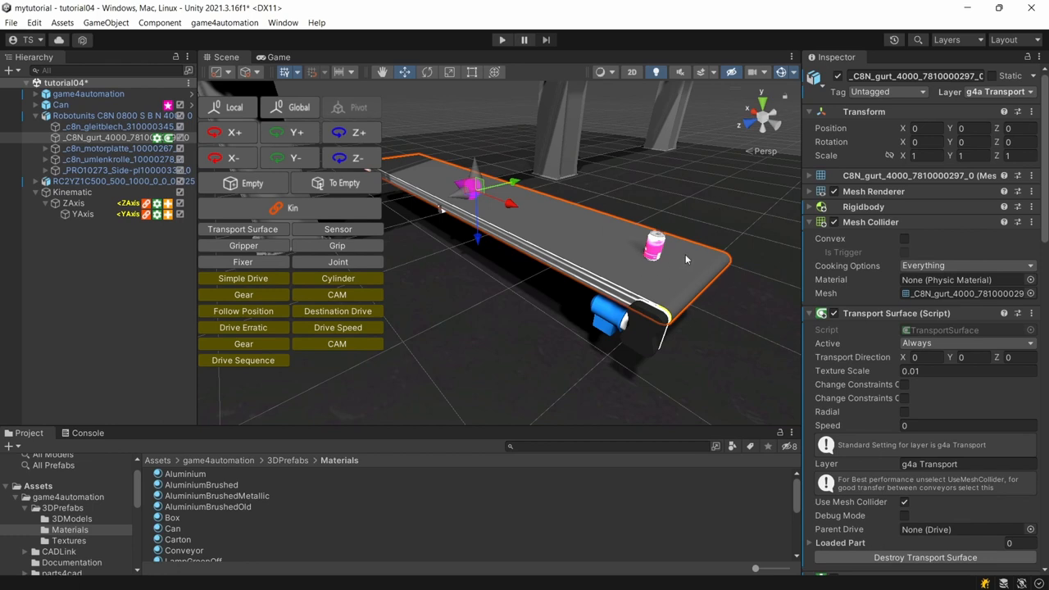
mouse_move(570, 367)
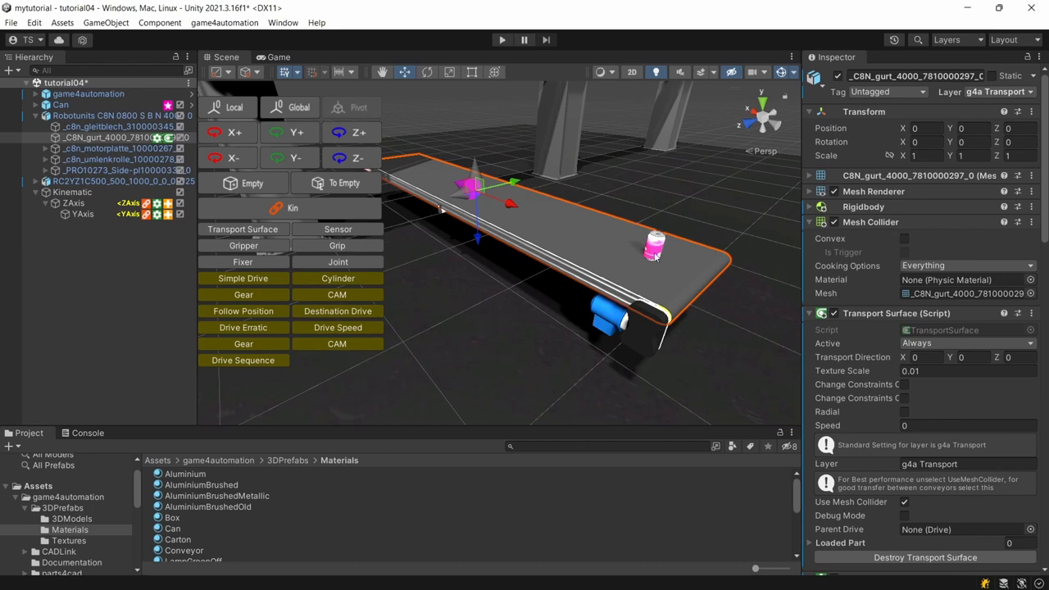
mouse_move(849, 380)
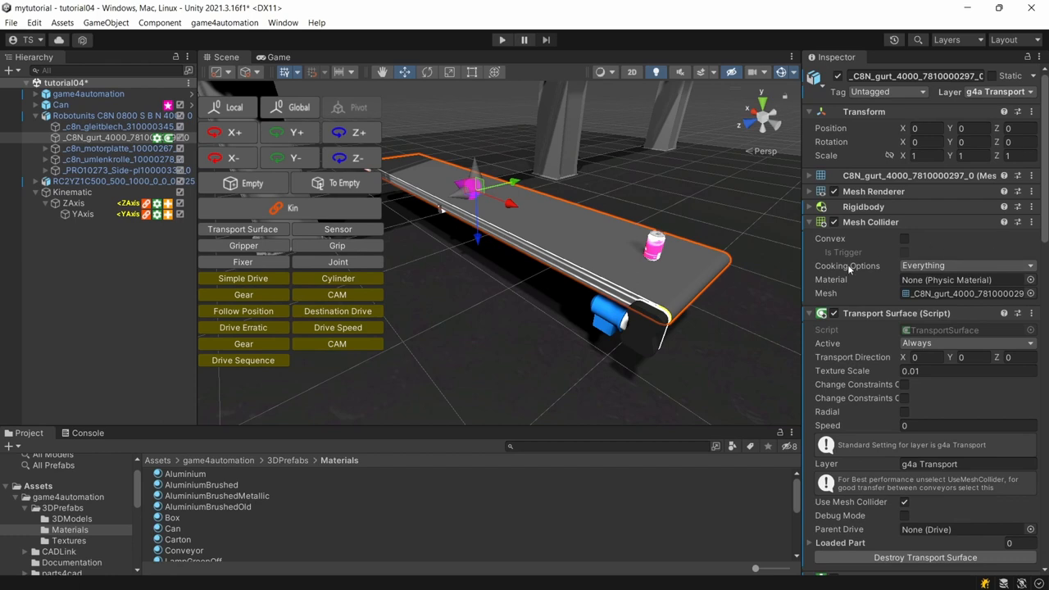
mouse_move(786, 288)
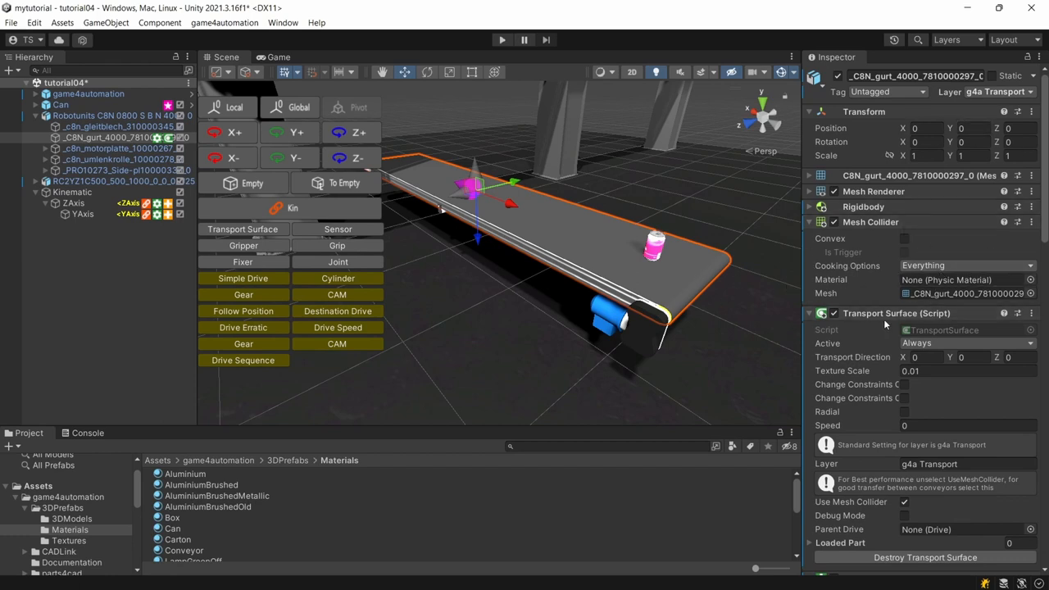
mouse_move(714, 342)
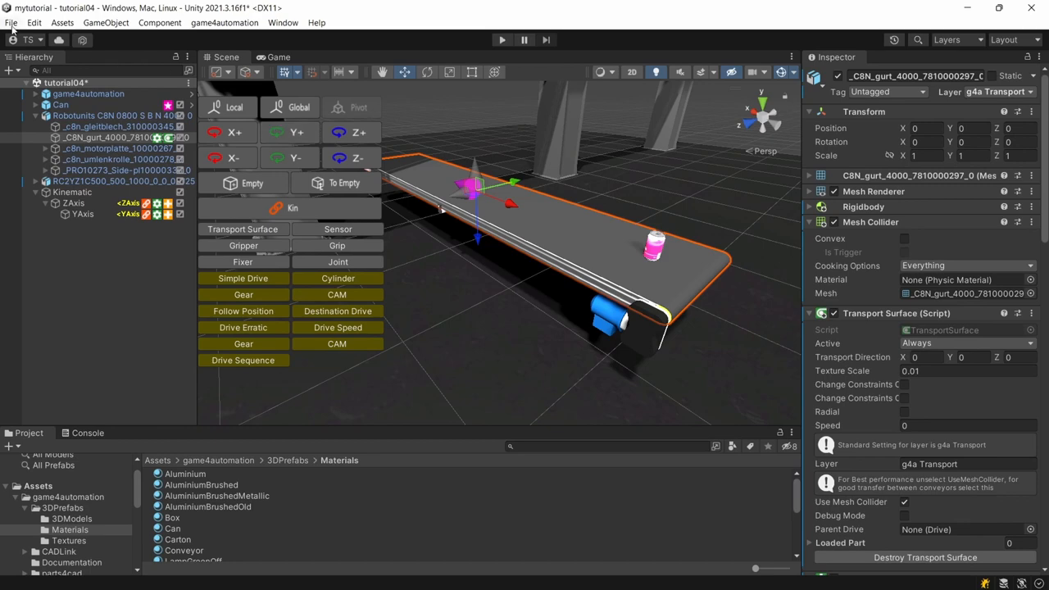
Bring up Build Settings from the File menu, targeting Windows, Mac and Linux.
left_click(10, 23)
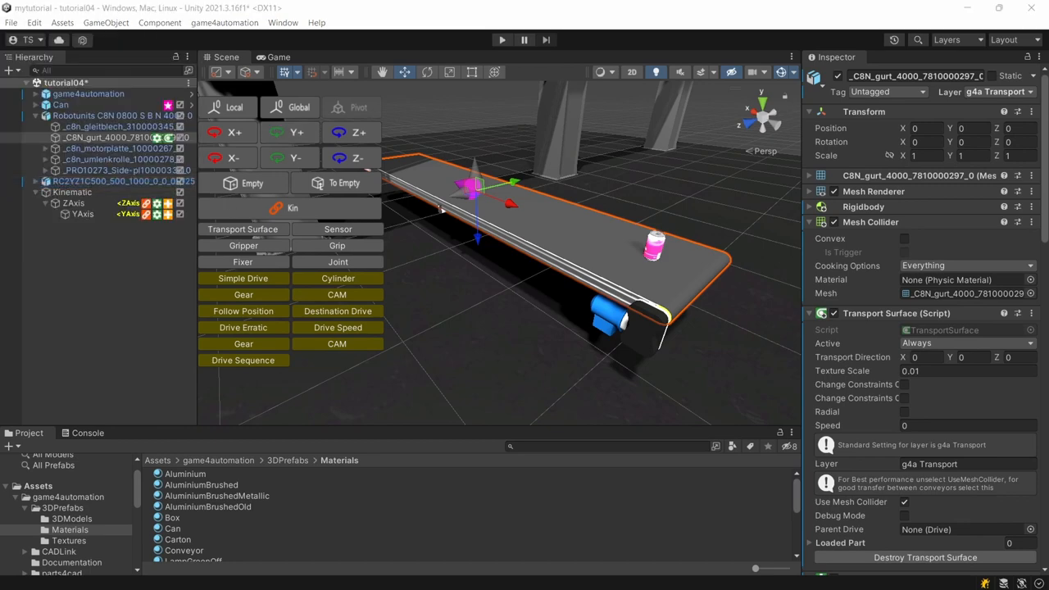
left_click(11, 23)
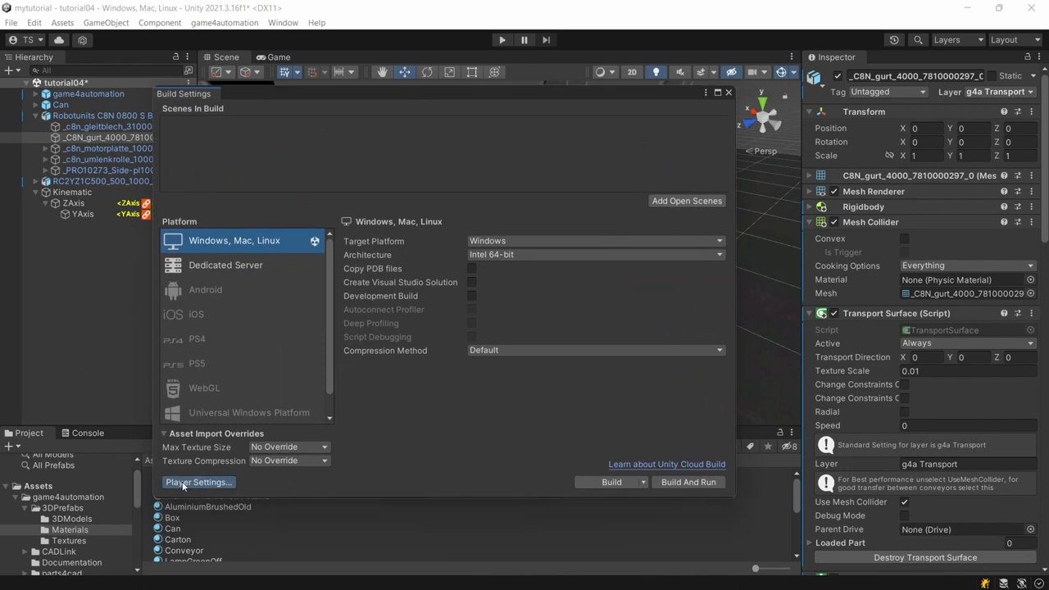
Review the Physics Layer Collision Matrix via Player Settings, then close both settings windows.
left_click(197, 481)
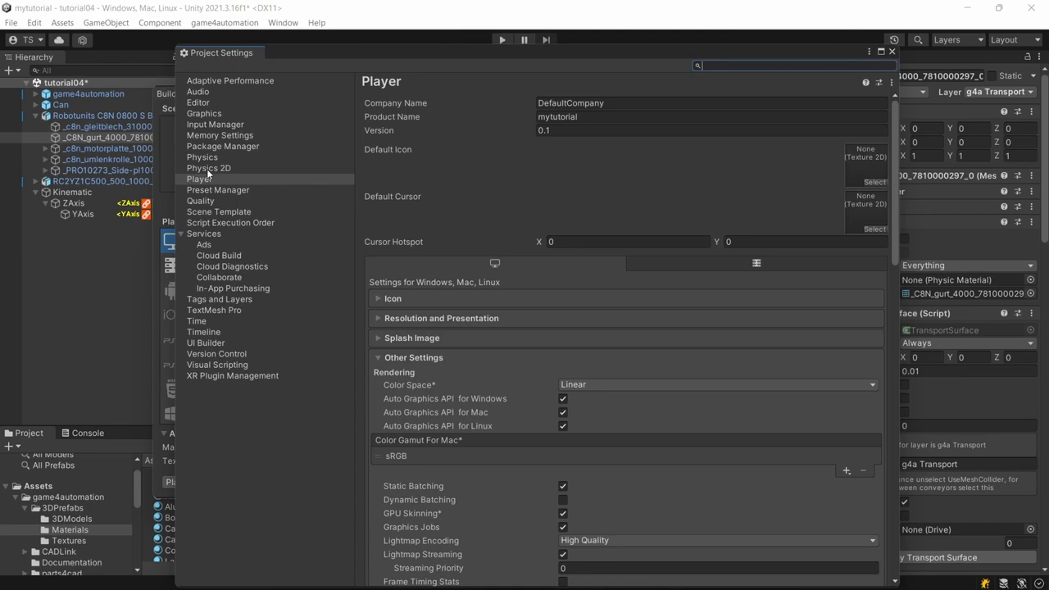
left_click(201, 157)
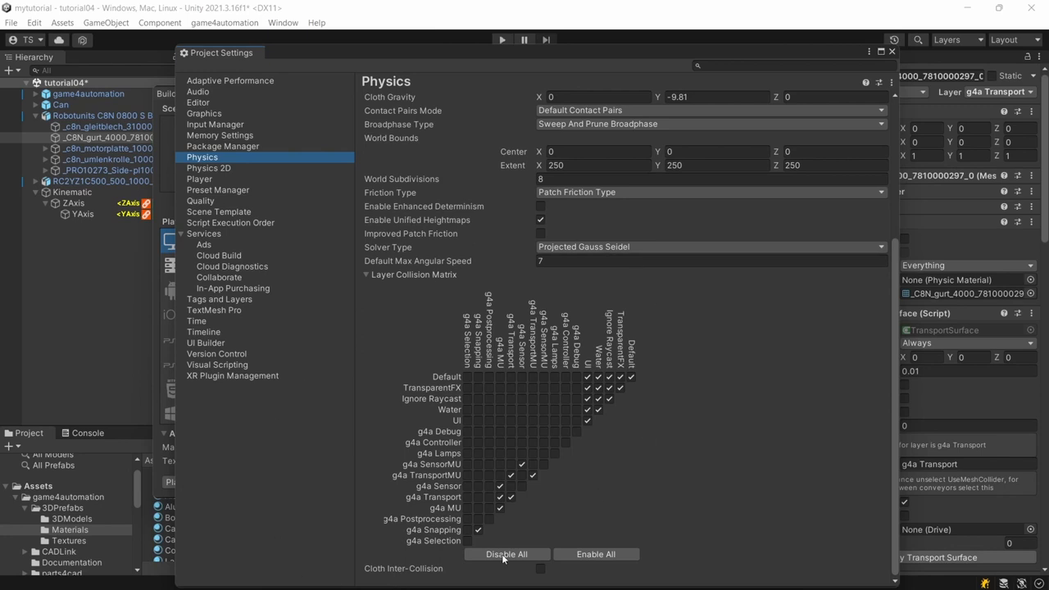
mouse_move(632, 426)
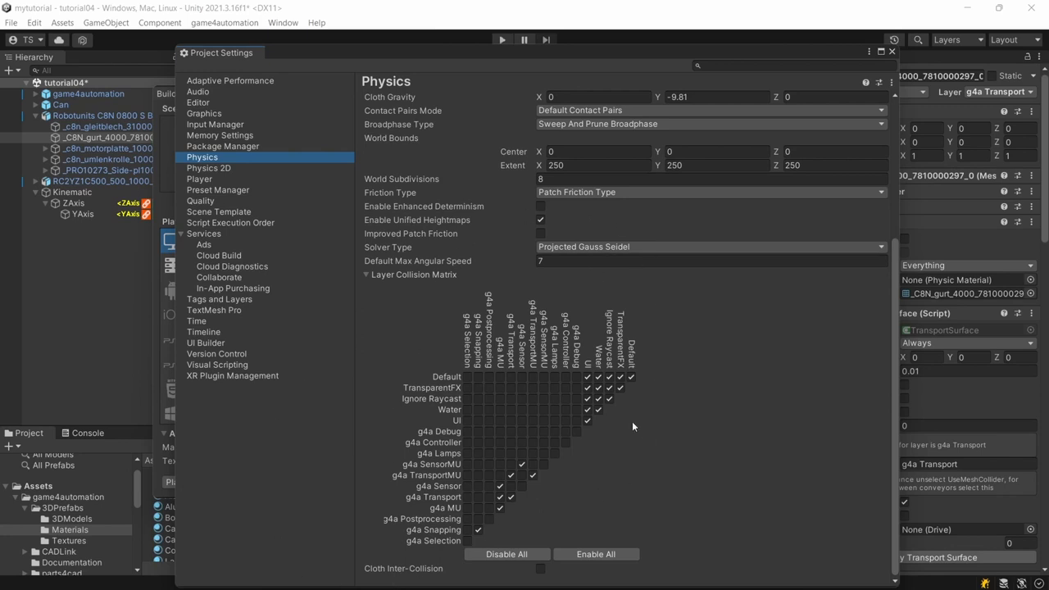
mouse_move(439, 564)
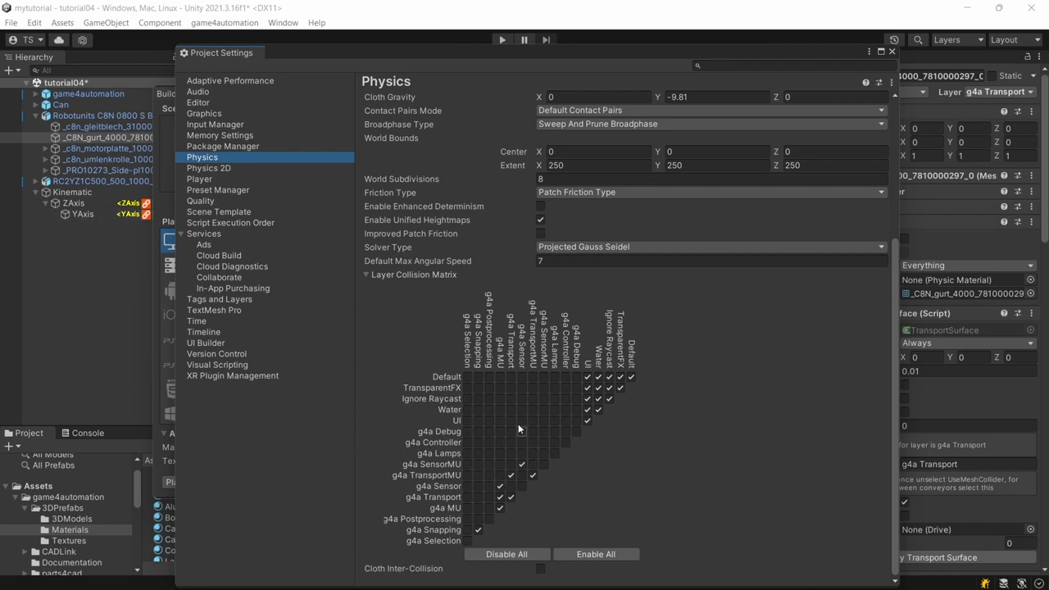
mouse_move(619, 491)
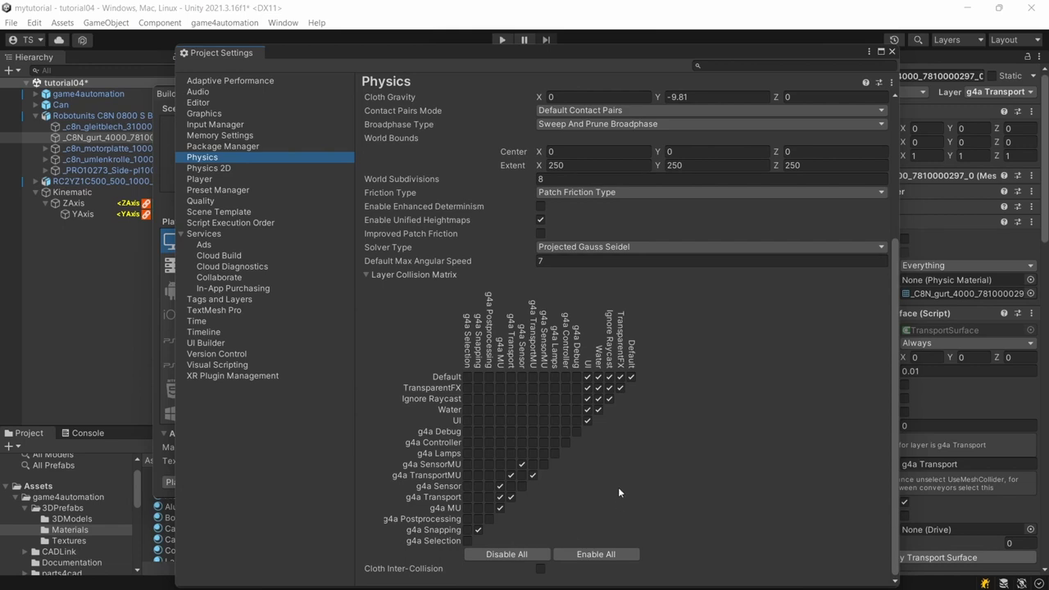
mouse_move(717, 314)
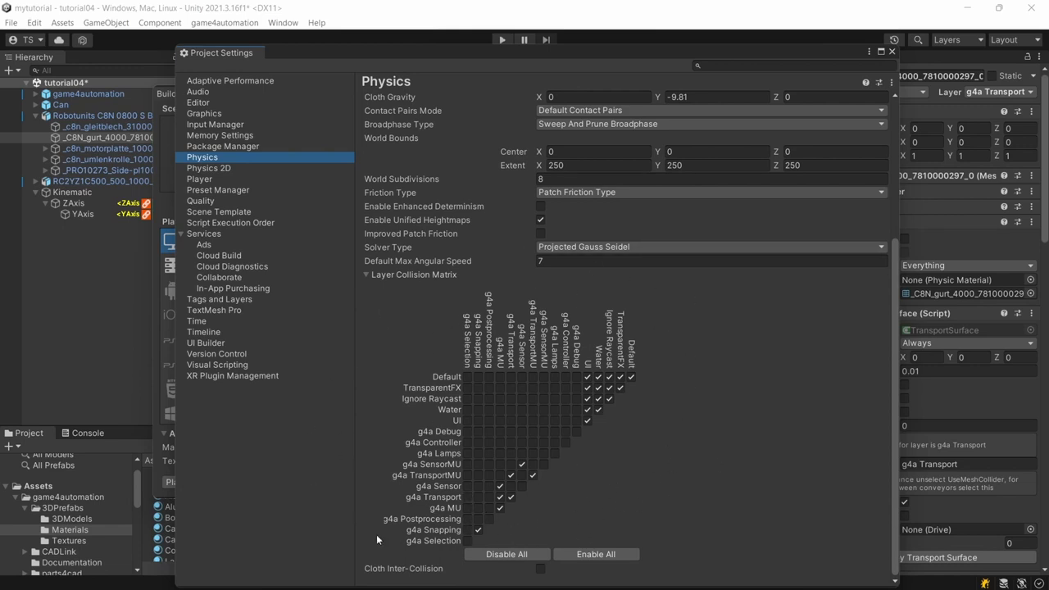
mouse_move(898, 54)
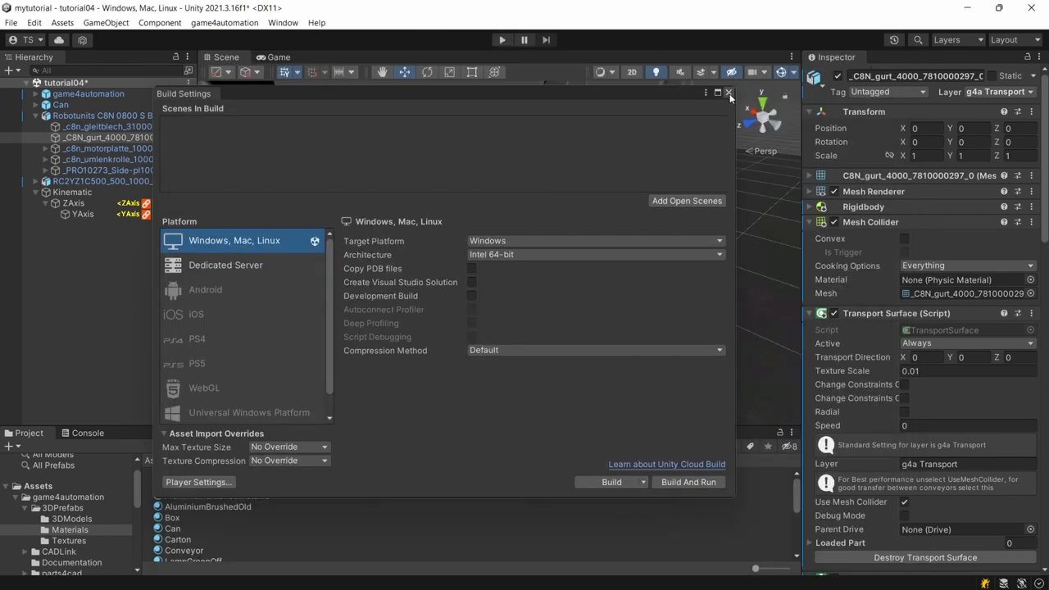
left_click(727, 92)
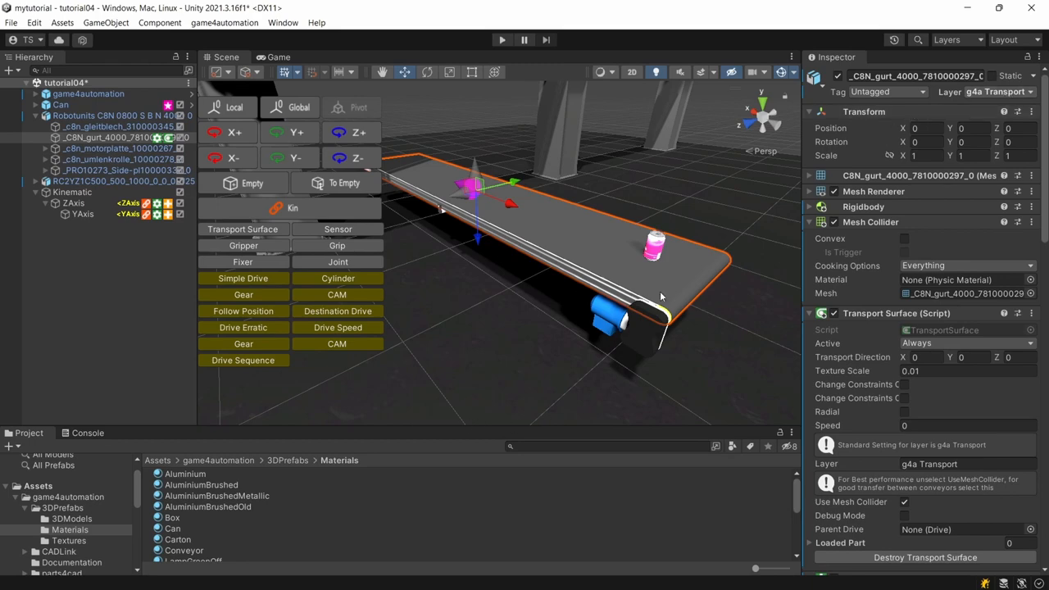
Select the Bottom floor object to check it sits on the g4a Transport layer.
left_click(89, 93)
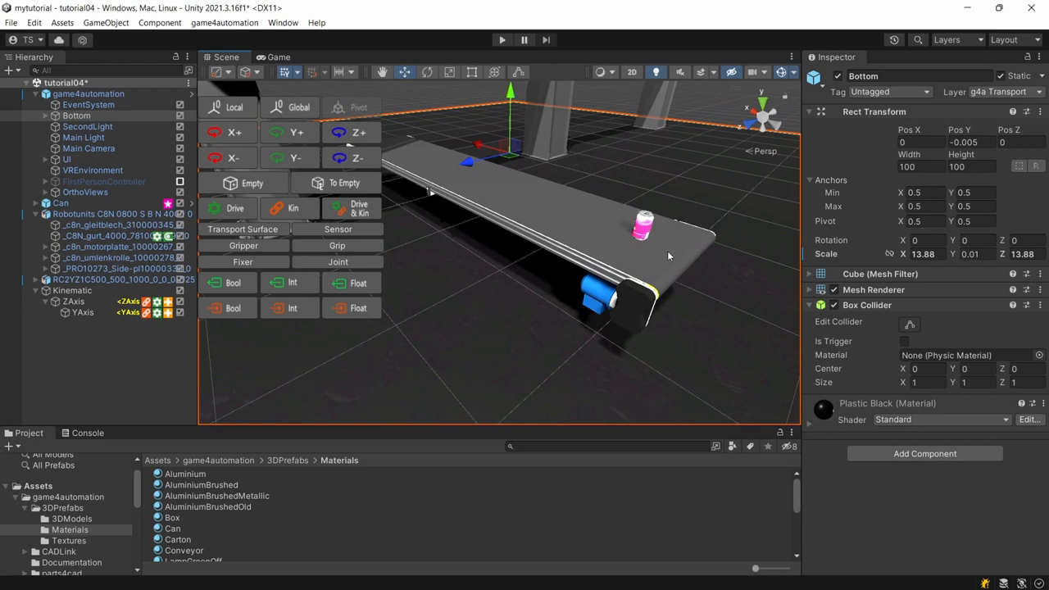
mouse_move(616, 347)
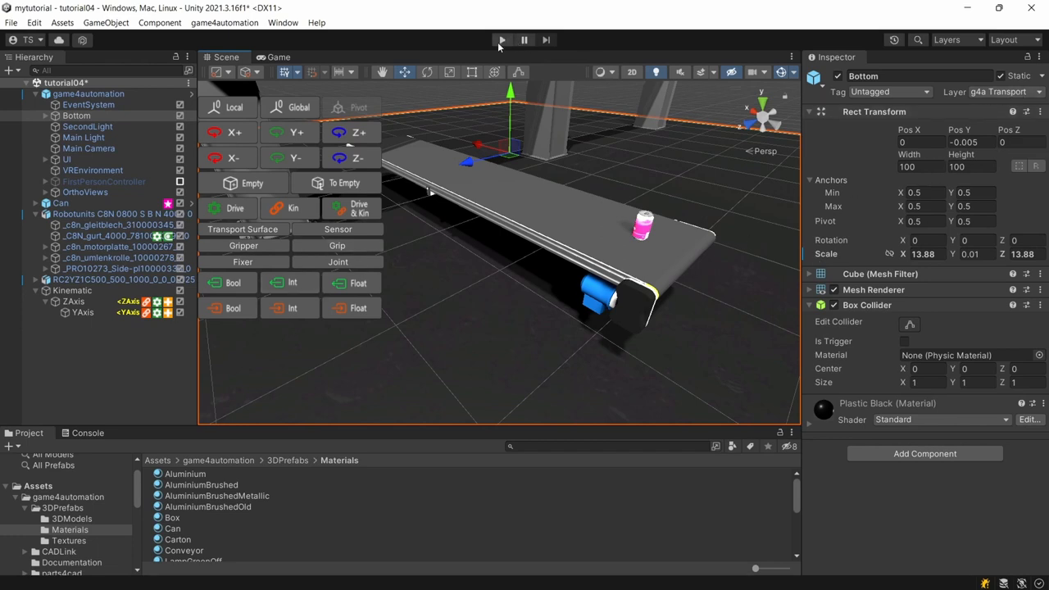
Start the simulation and watch generated cans Can-1, Can-2… move along the conveyor in Game view.
left_click(59, 203)
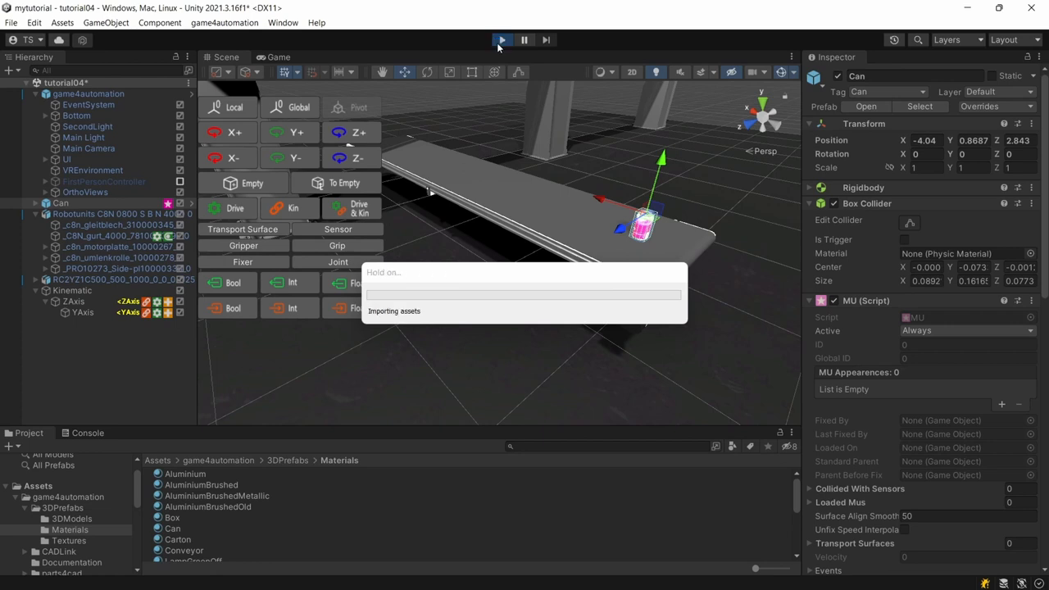
left_click(501, 39)
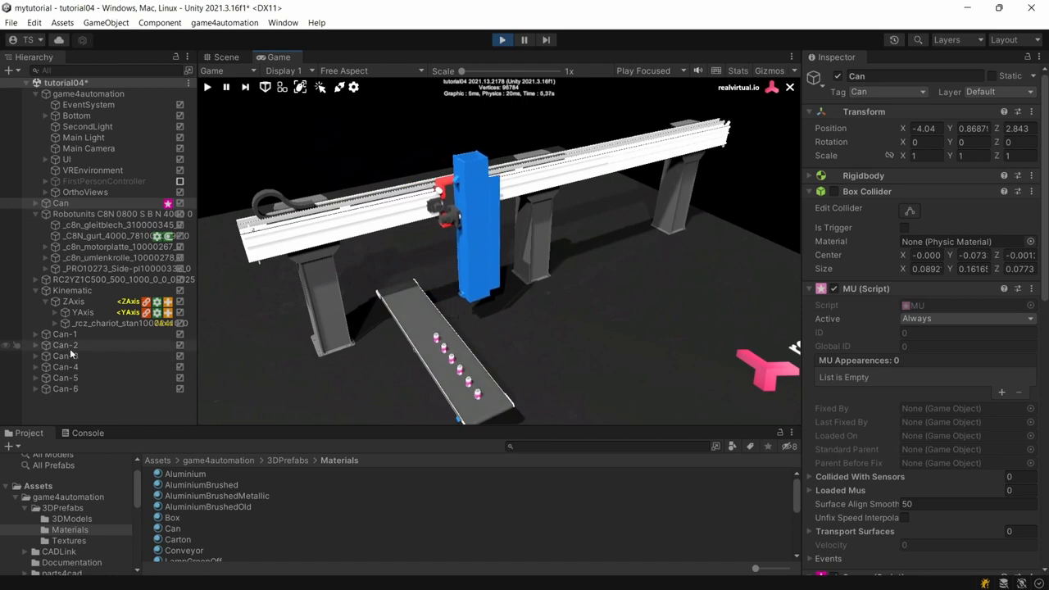
right_click(66, 344)
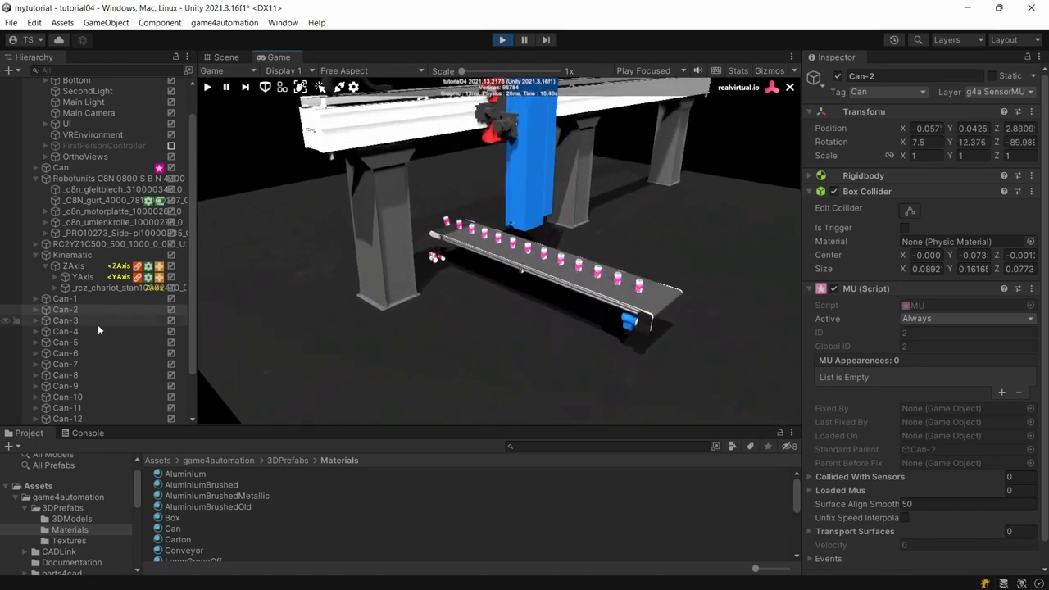
Enable Random Distance on the can Source with Range Distance 100.
left_click(61, 168)
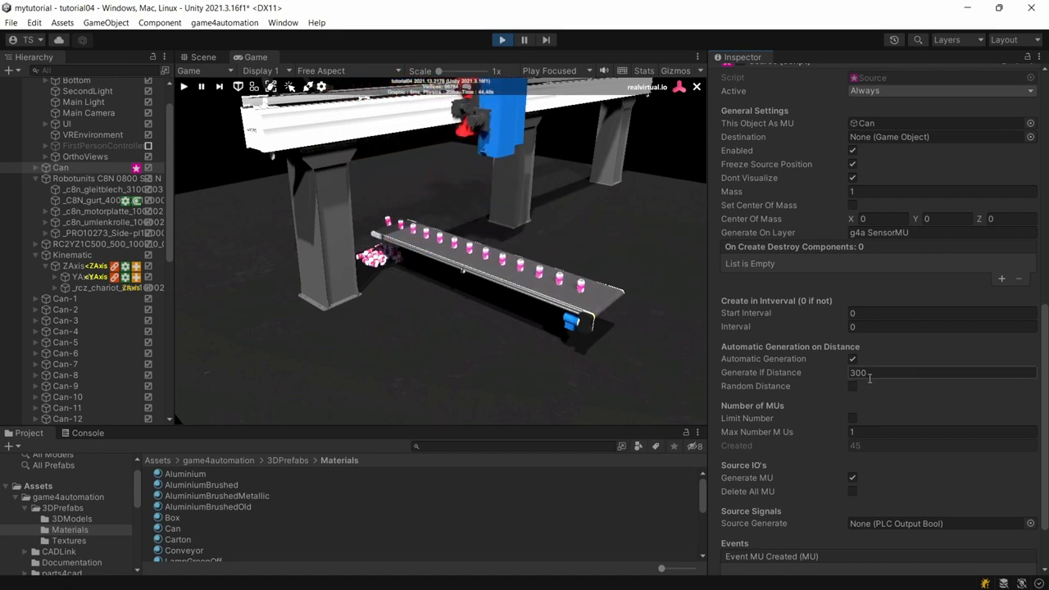
left_click(852, 387)
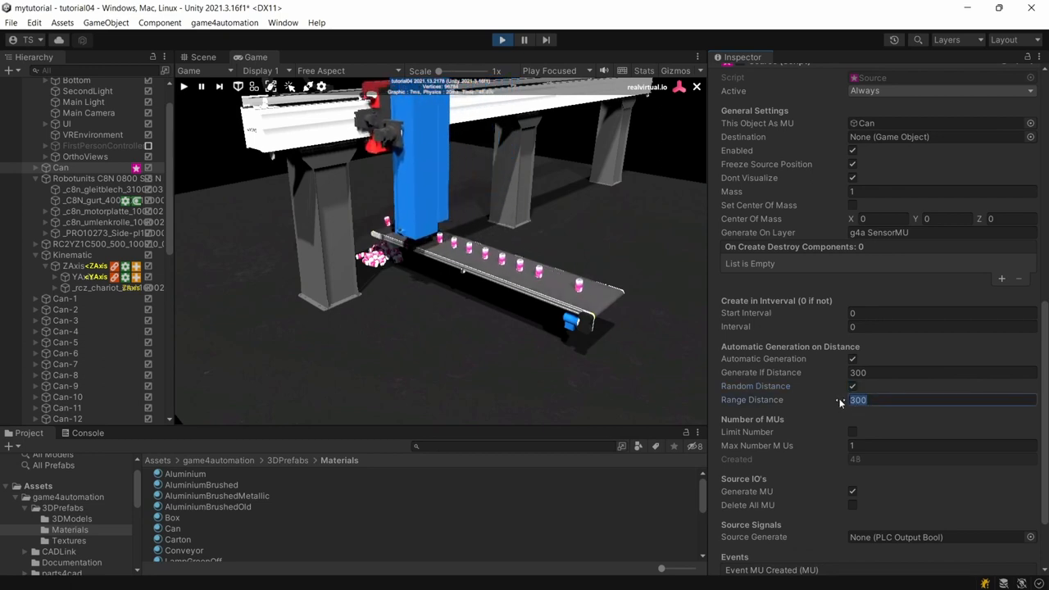
type("100")
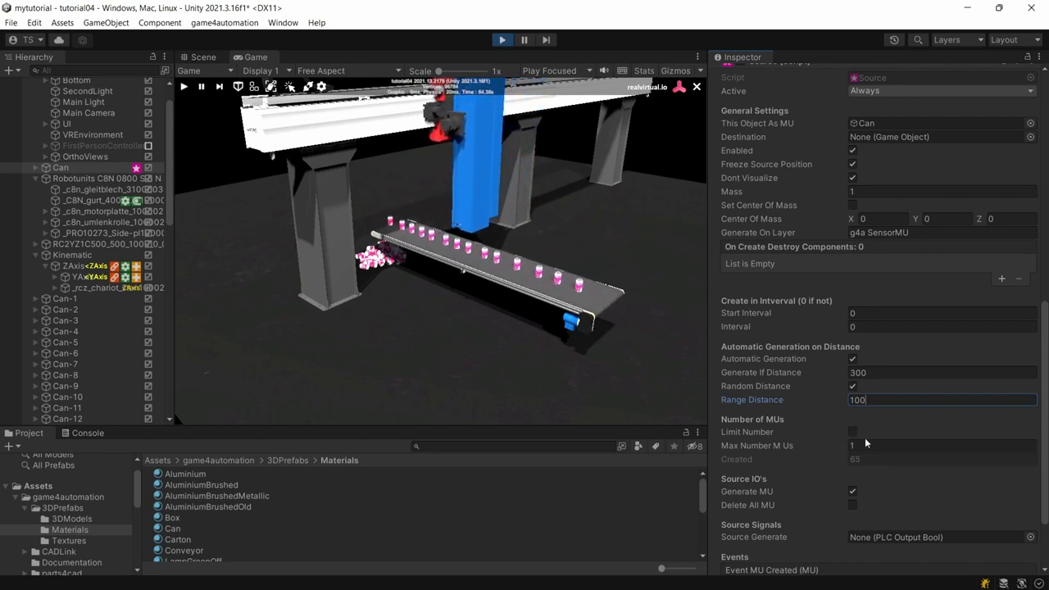
scroll("down", 3)
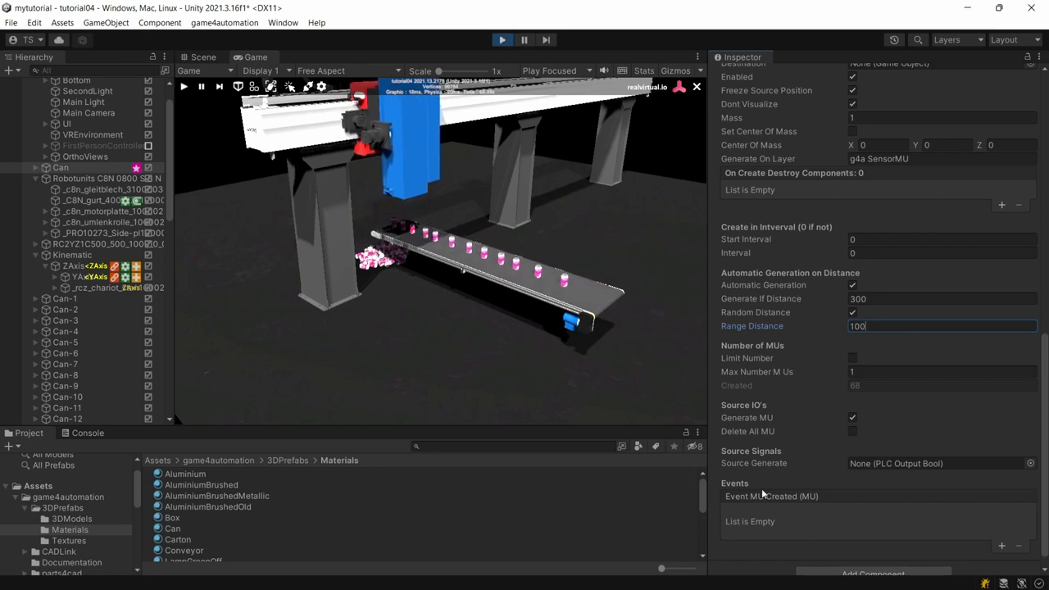
mouse_move(888, 418)
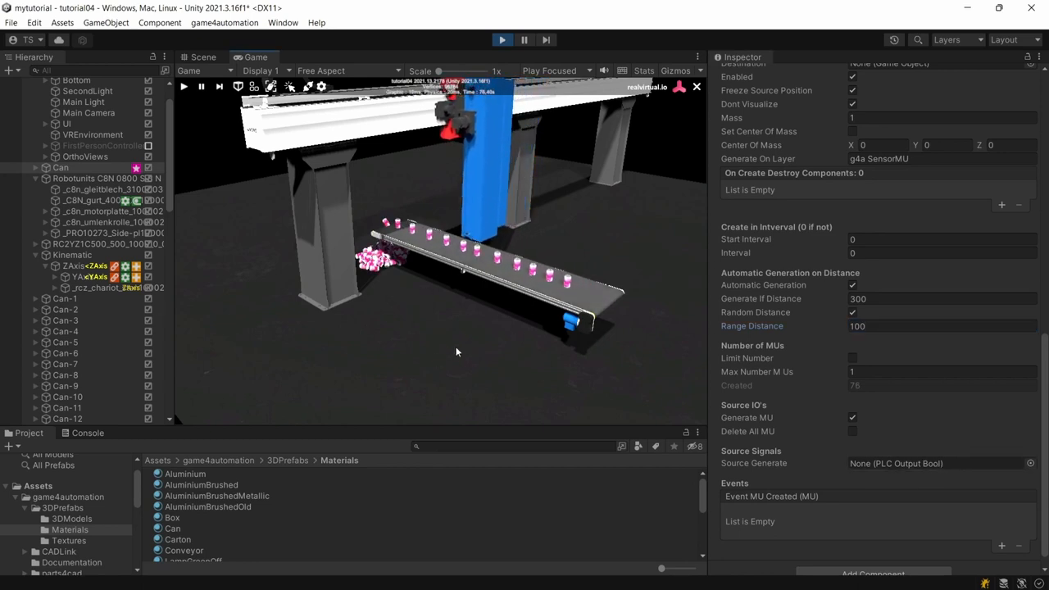
Return to the Scene view showing the spawned cans on the conveyor.
left_click(66, 320)
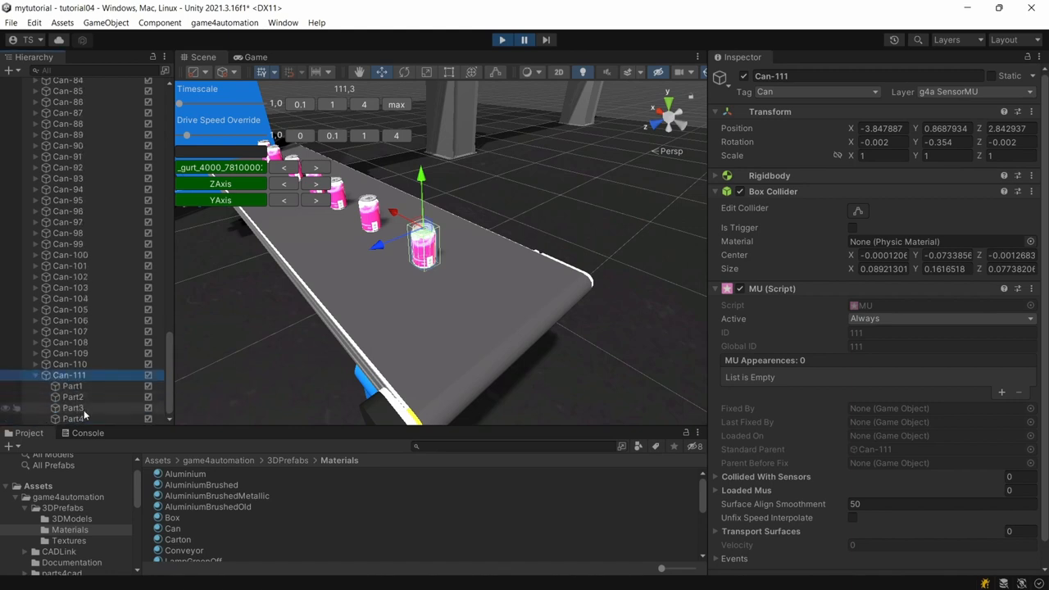
Select Part2 of Can-111 to see its mesh collider on the g4a TransportMU layer.
left_click(73, 396)
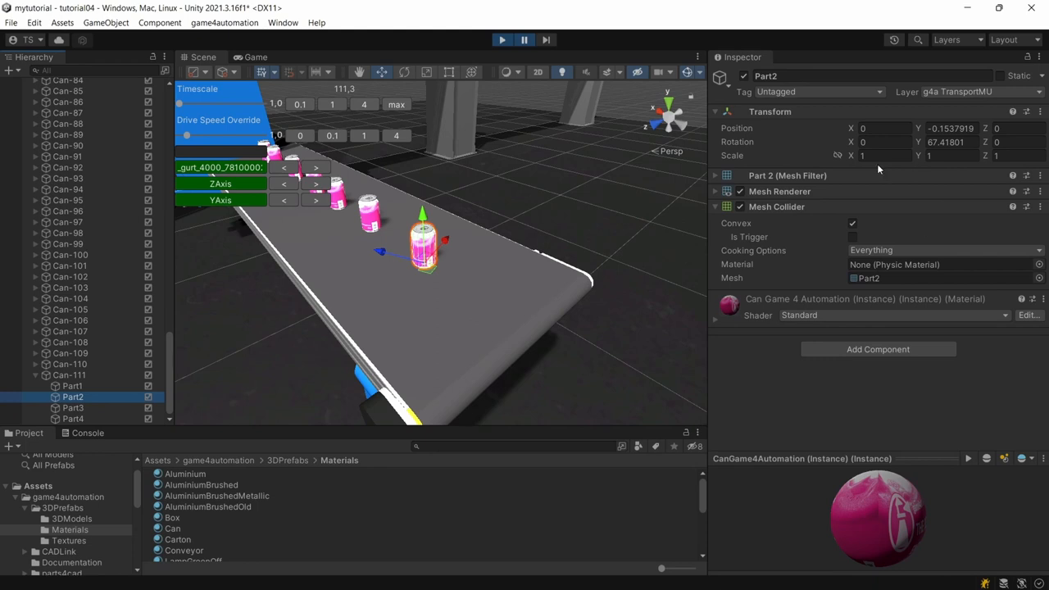
mouse_move(822, 85)
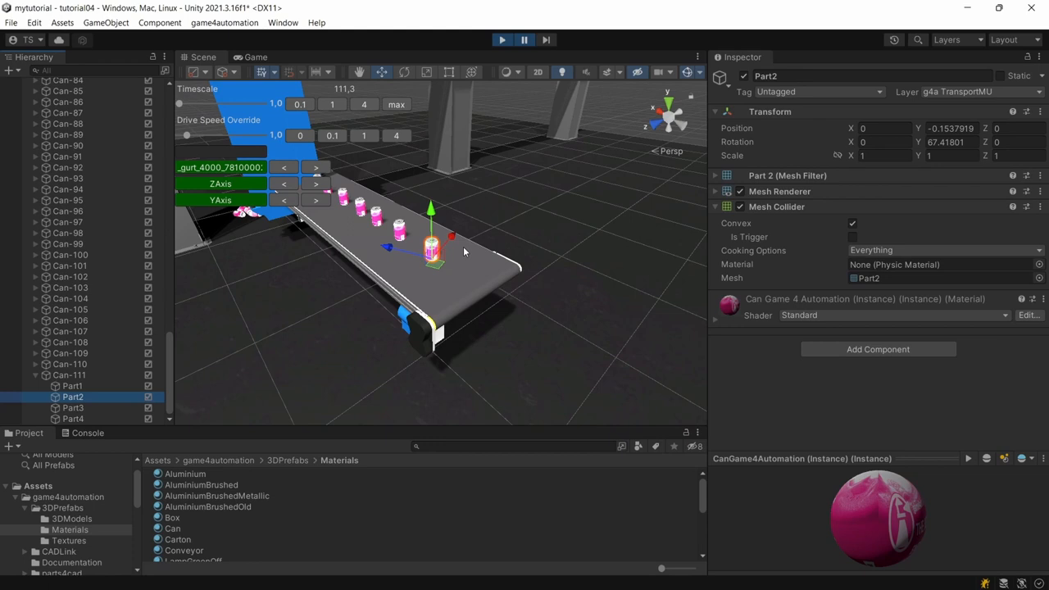
mouse_move(406, 296)
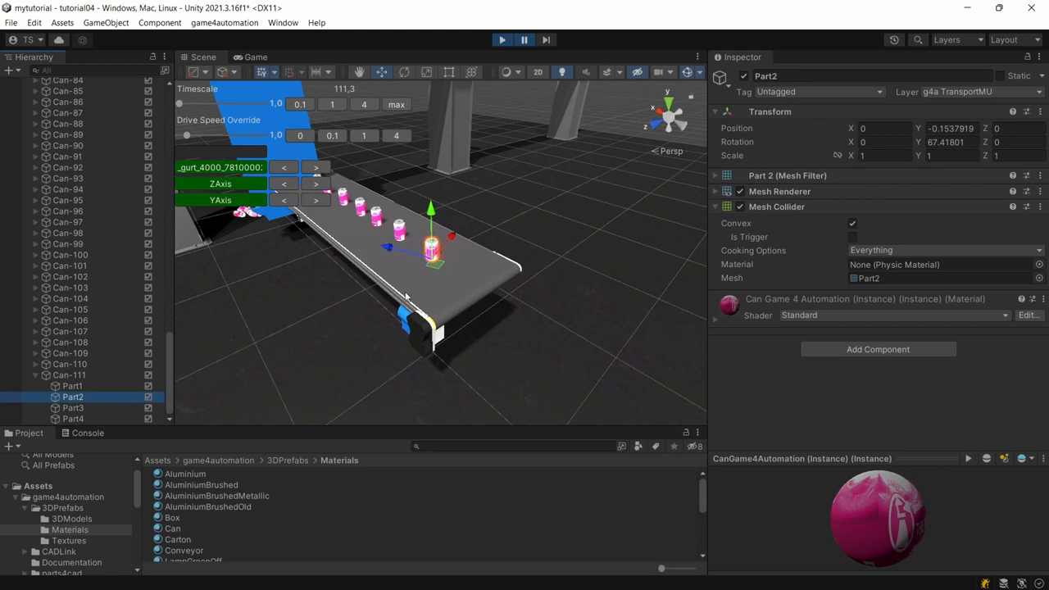